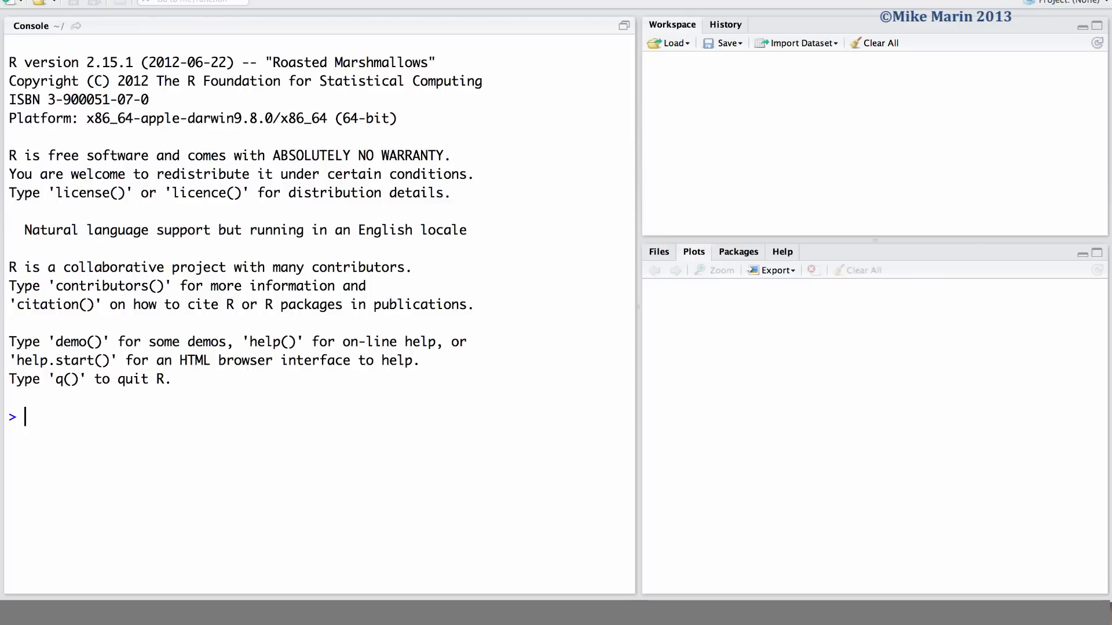
Step: Run help(install.packages) in the Console to show the package installation help page
text(help())
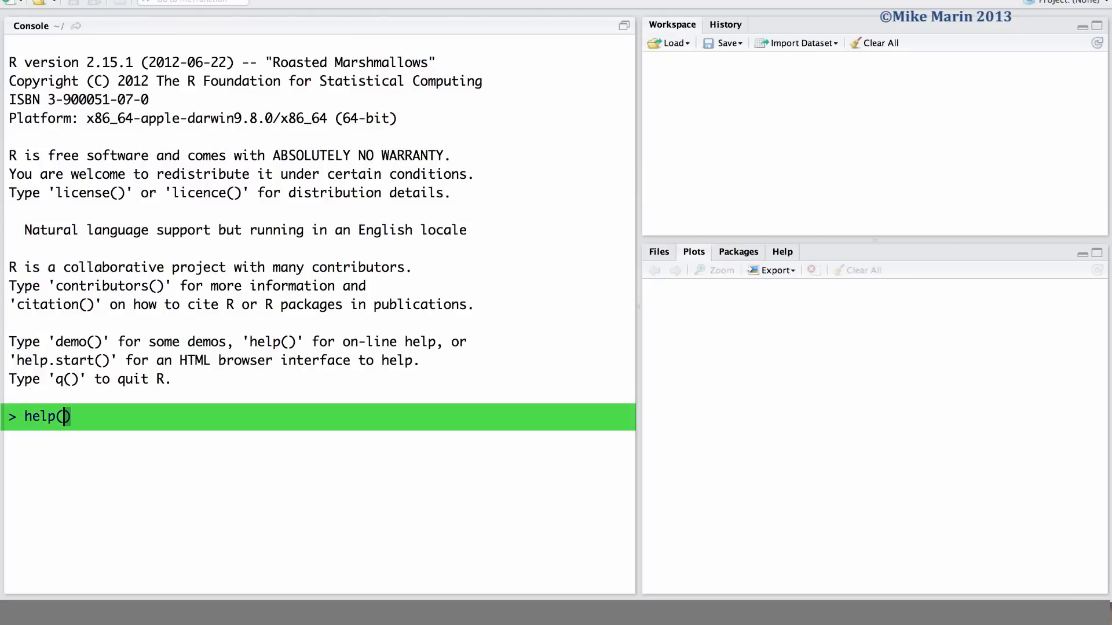
text(install.)
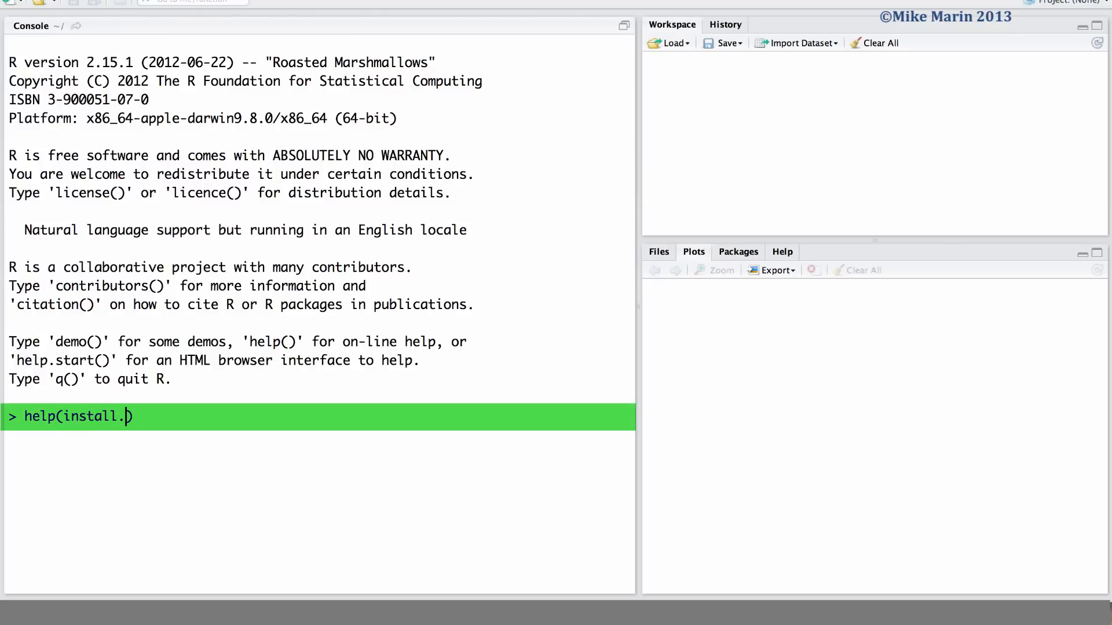
text(packages)
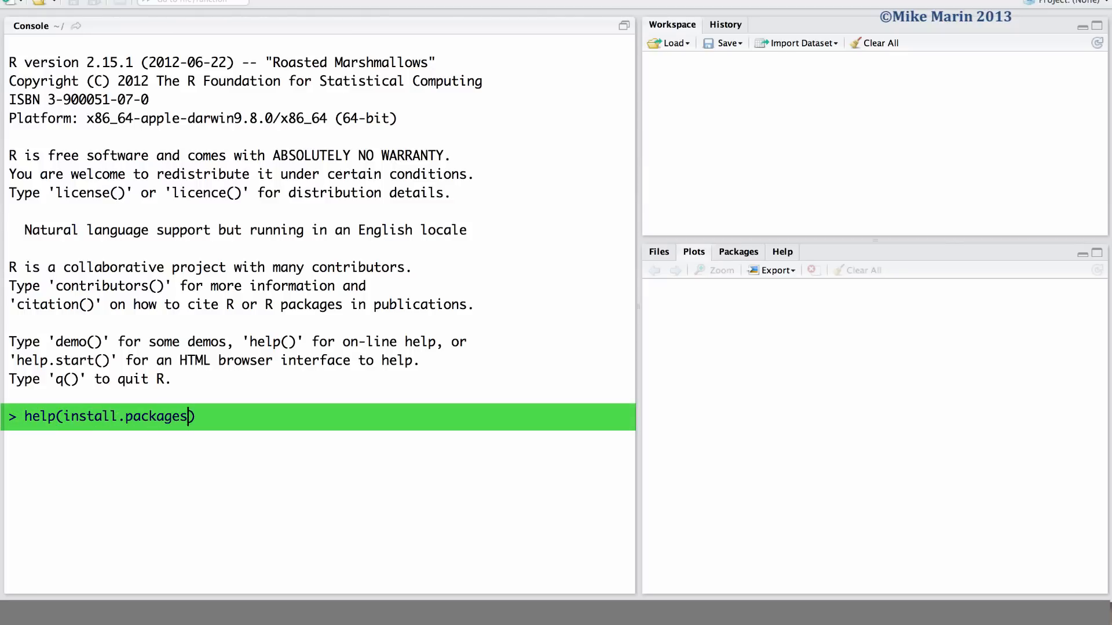
key(Return)
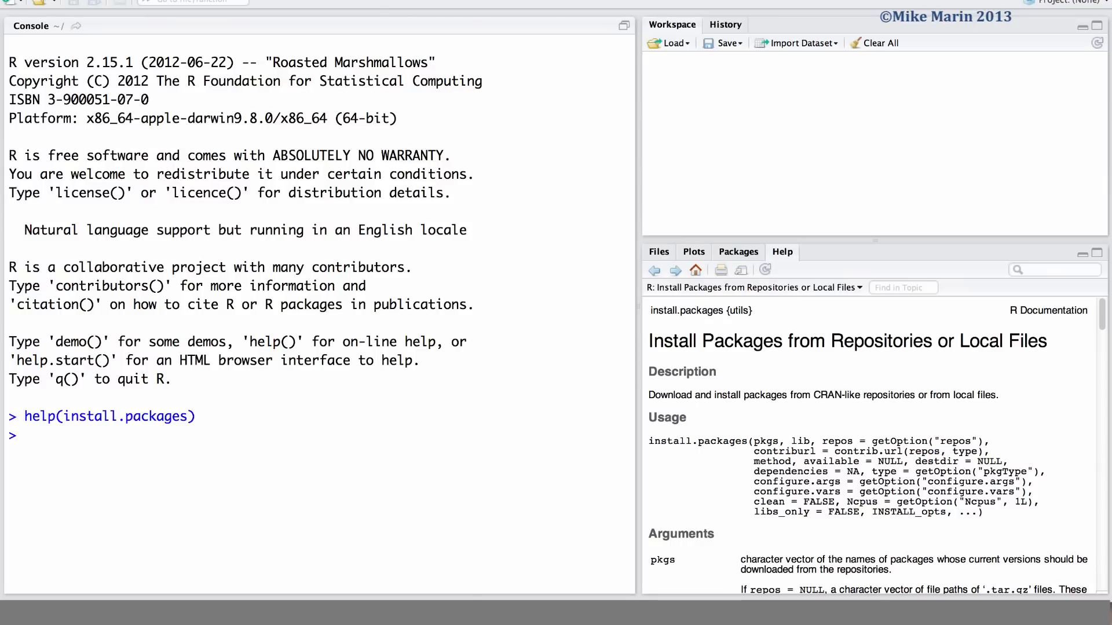
click(24, 435)
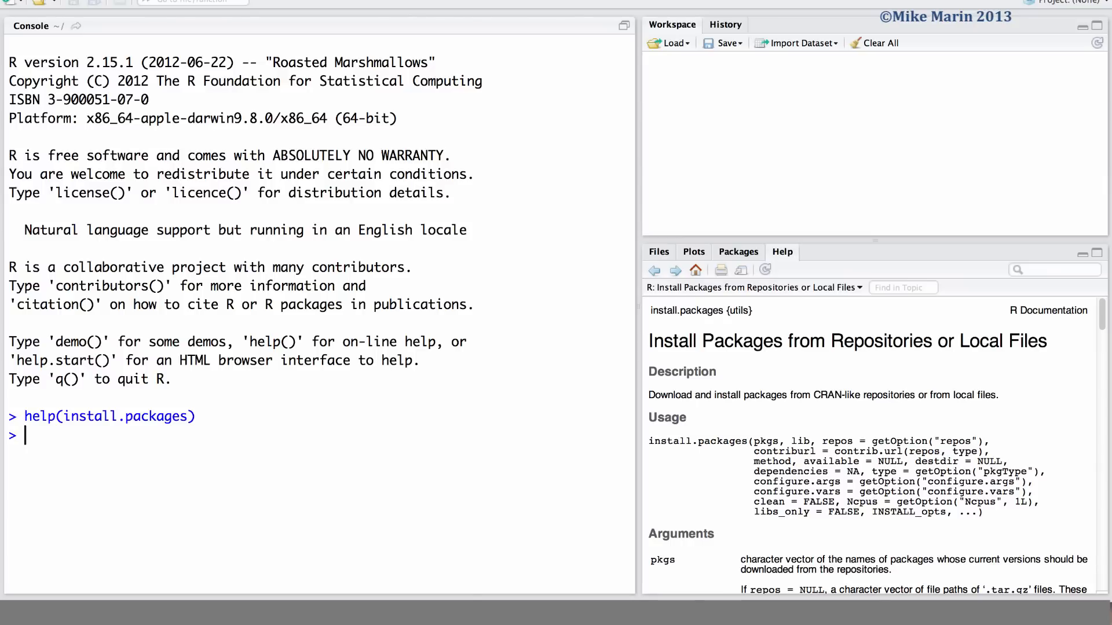
key(Return)
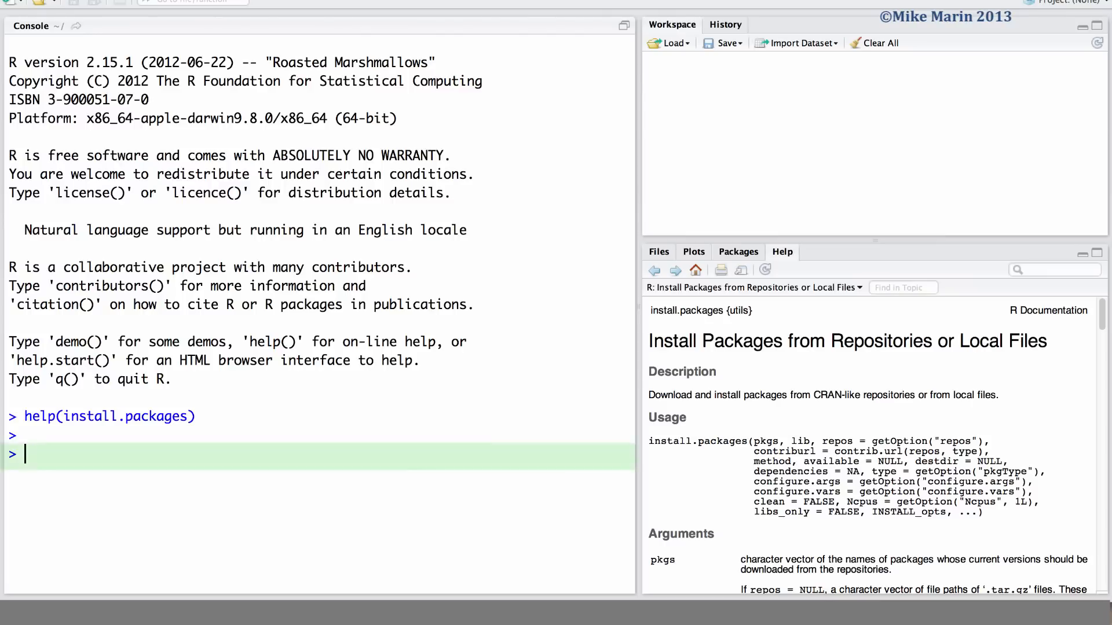
Step: Run install.packages("epiR") in the Console
text(install.)
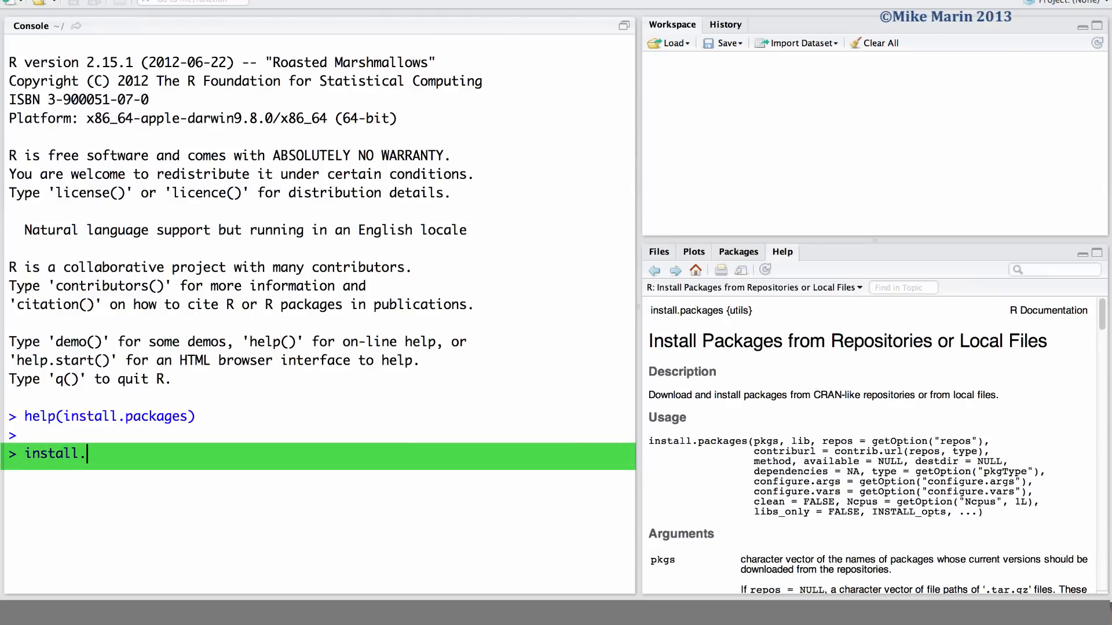
text(packages)
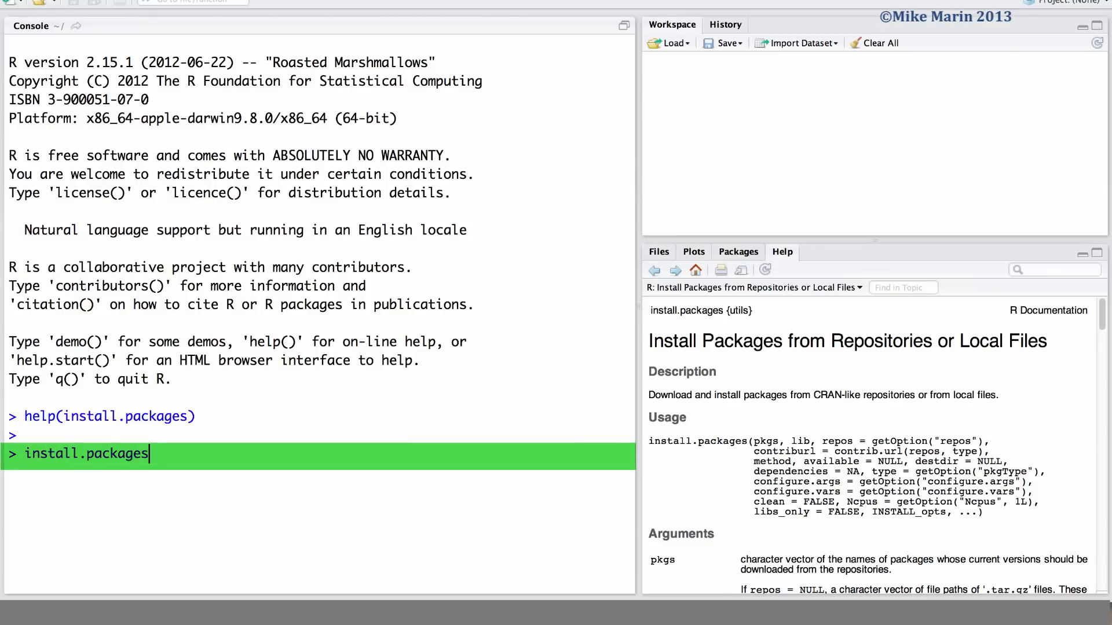
text(("epiR"))
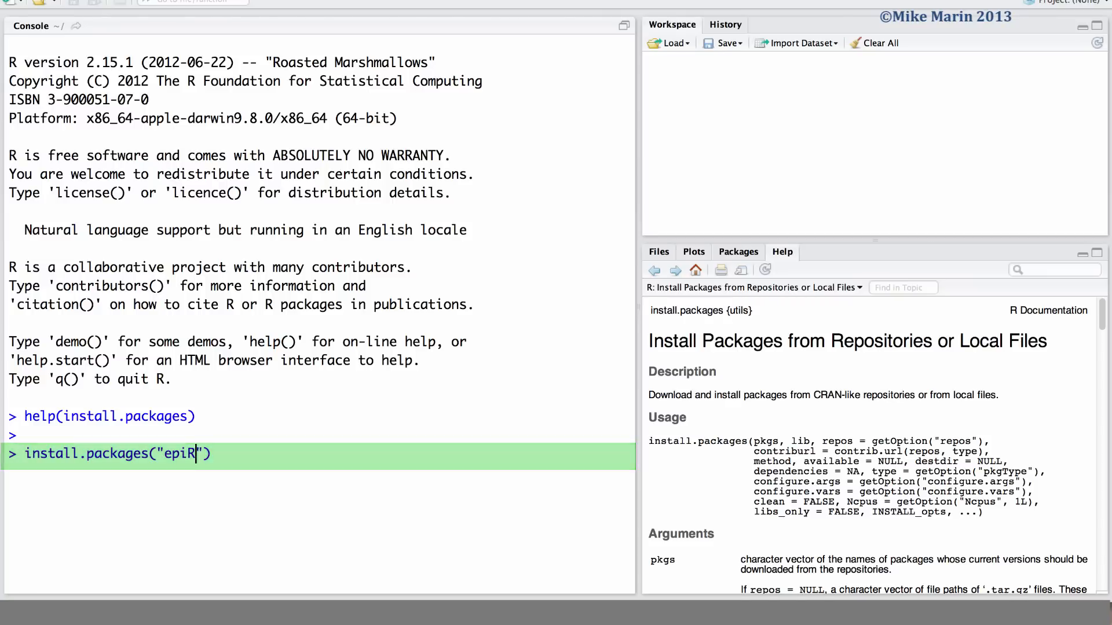
key(Return)
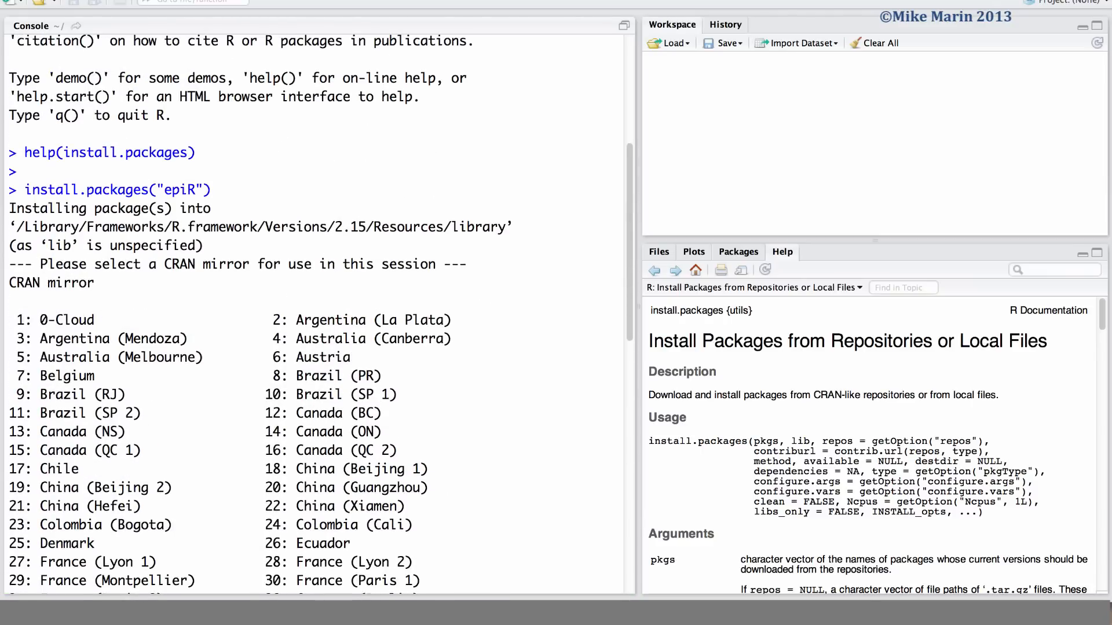
Step: Choose mirror 12, Canada (BC), at the Selection prompt to start the epiR download
scroll(down, 3)
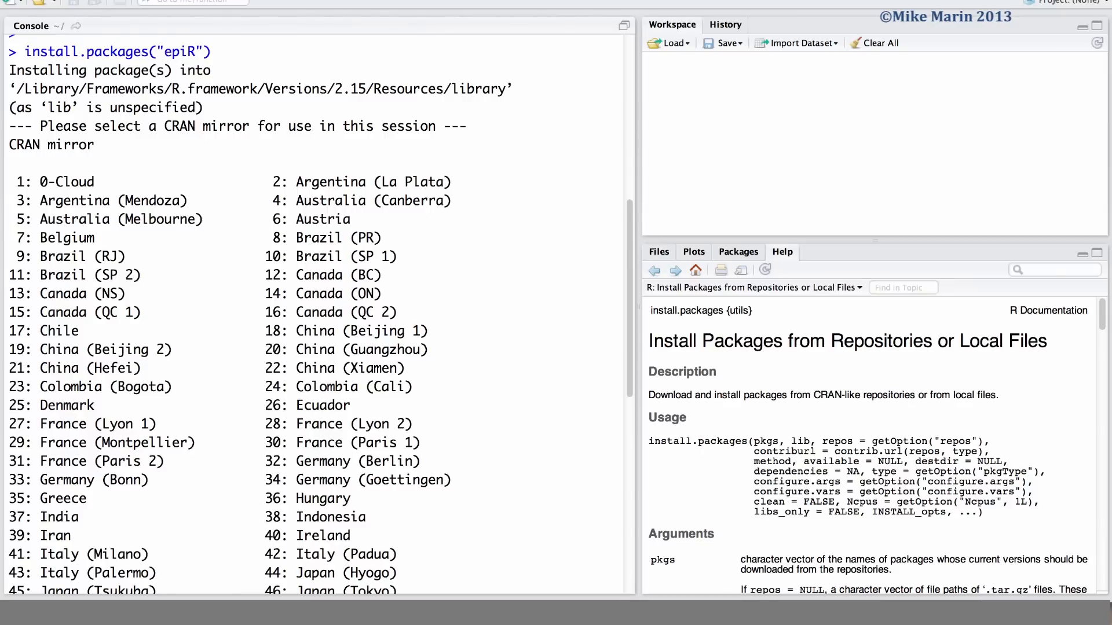
click(333, 276)
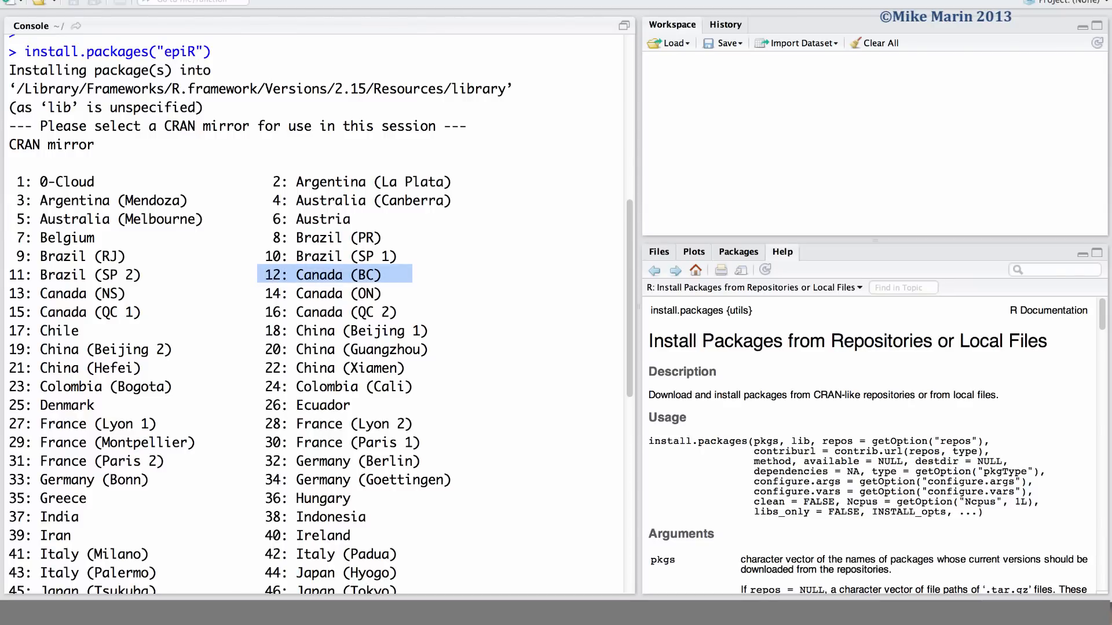
scroll(down, 3)
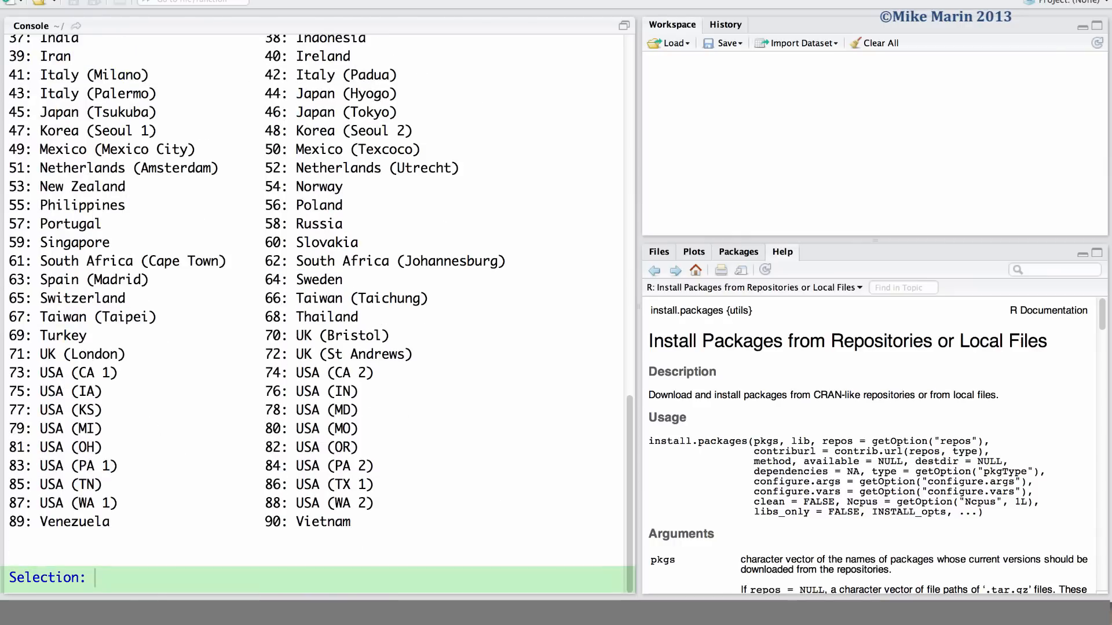
text(12)
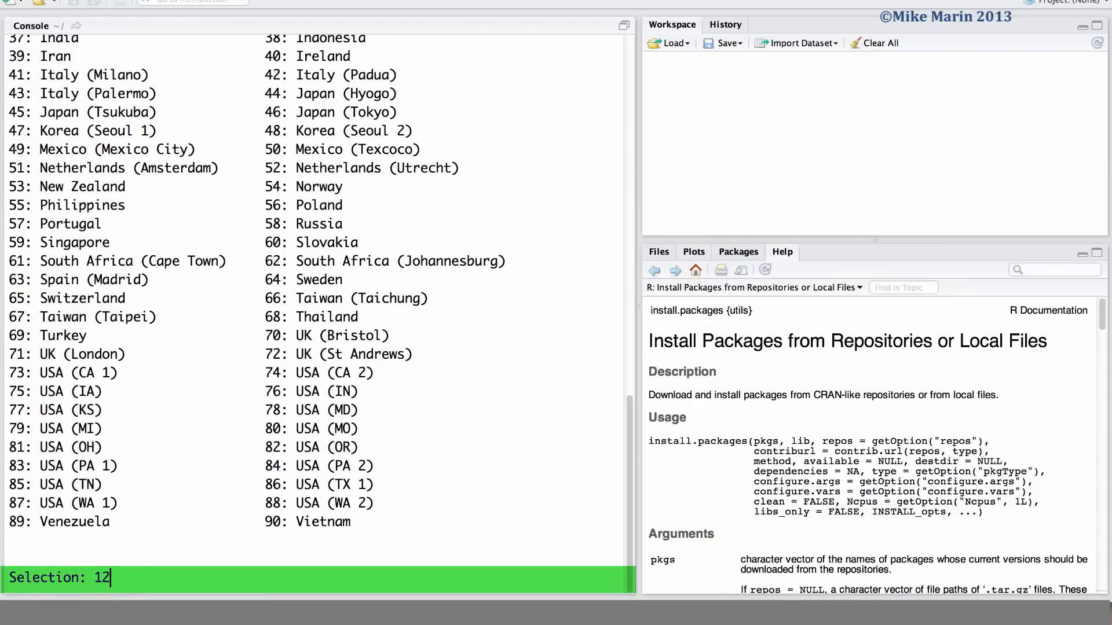
key(Return)
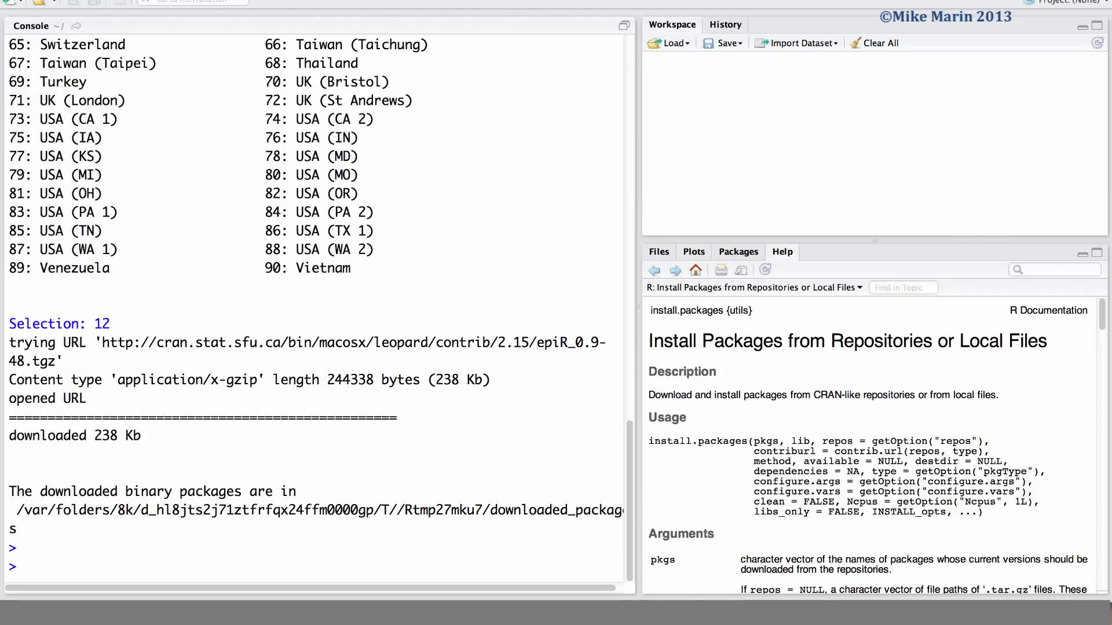
Step: Run install.packages() with no arguments and choose Hmisc from the package chooser
text(install.packages("epiR"))
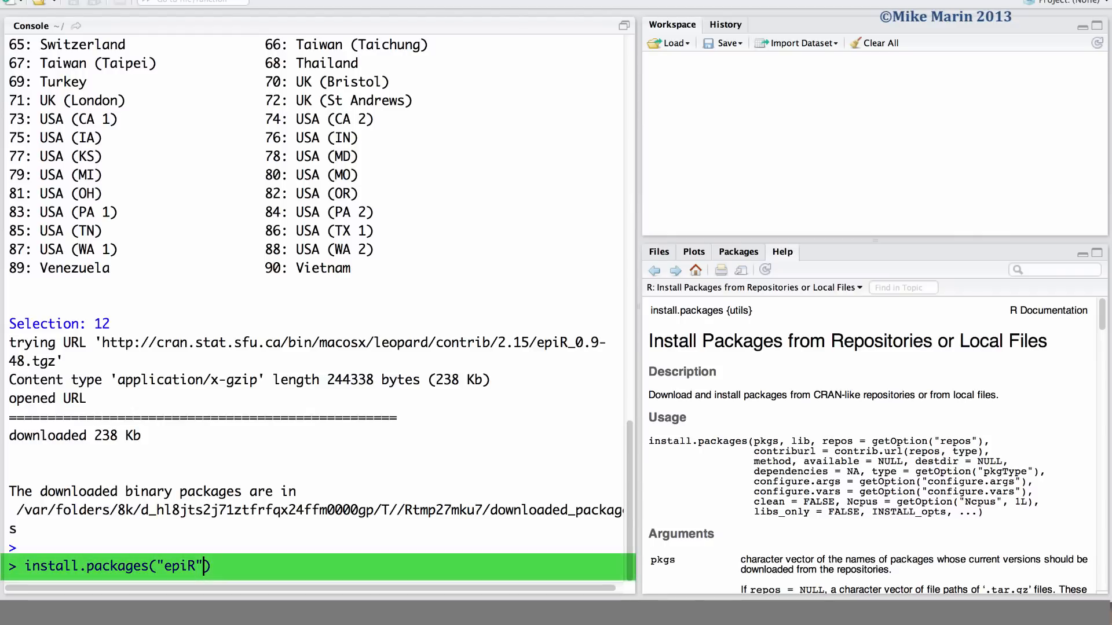
key(Backspace)
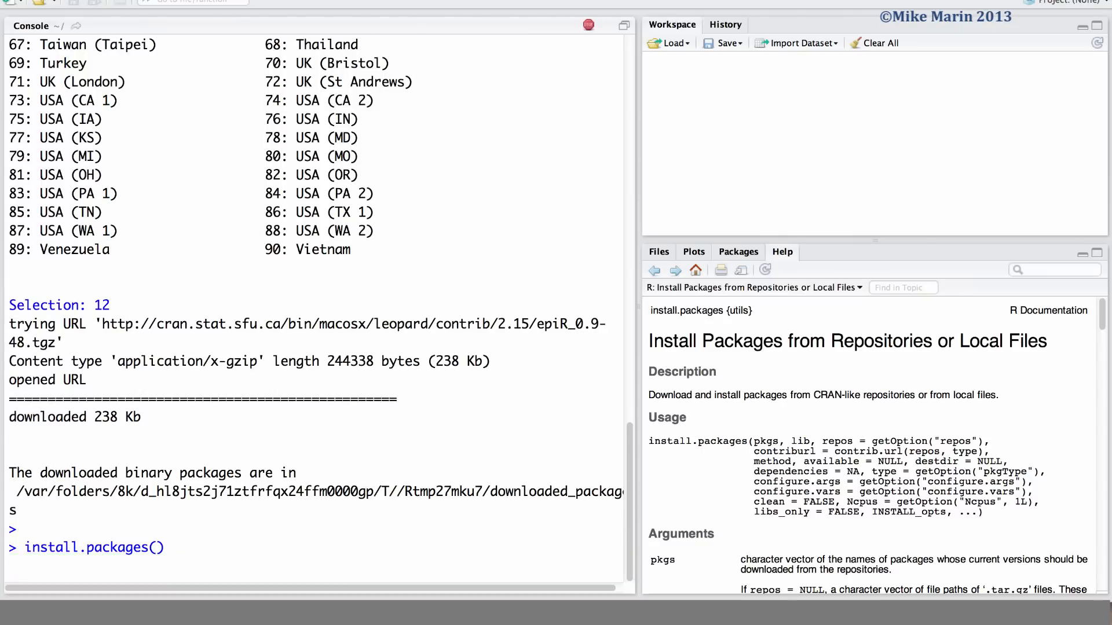
key(Return)
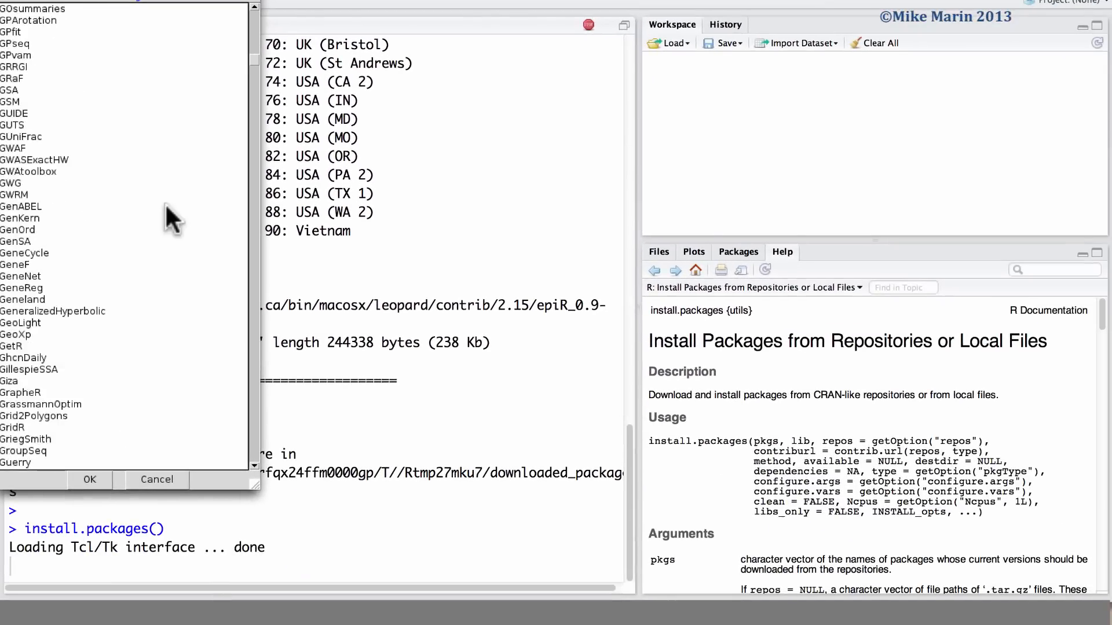
scroll(down, 3)
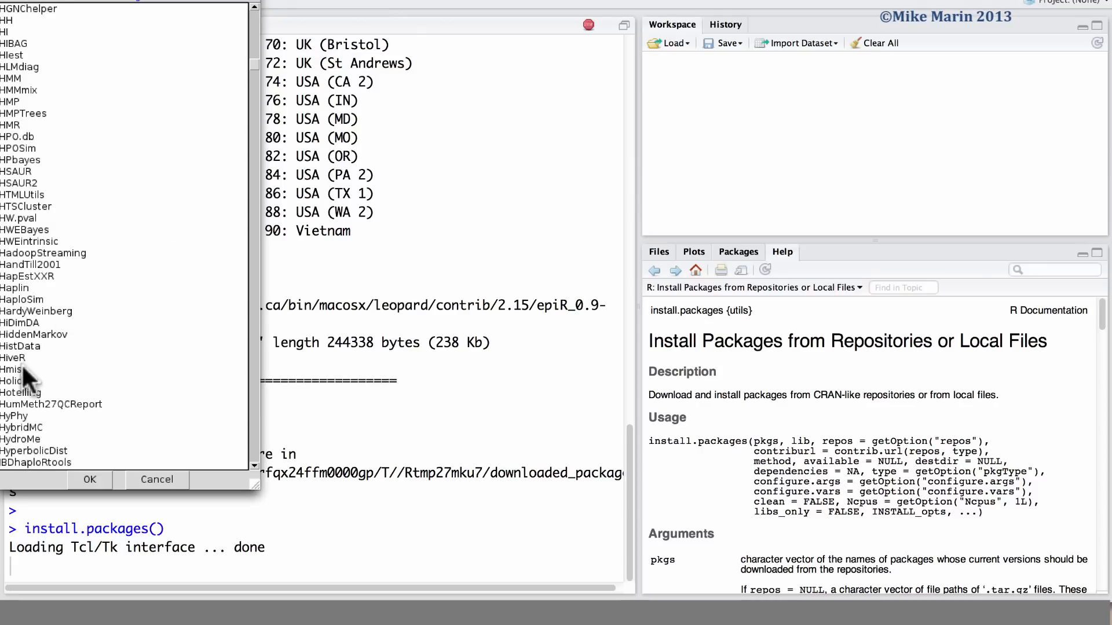
click(11, 368)
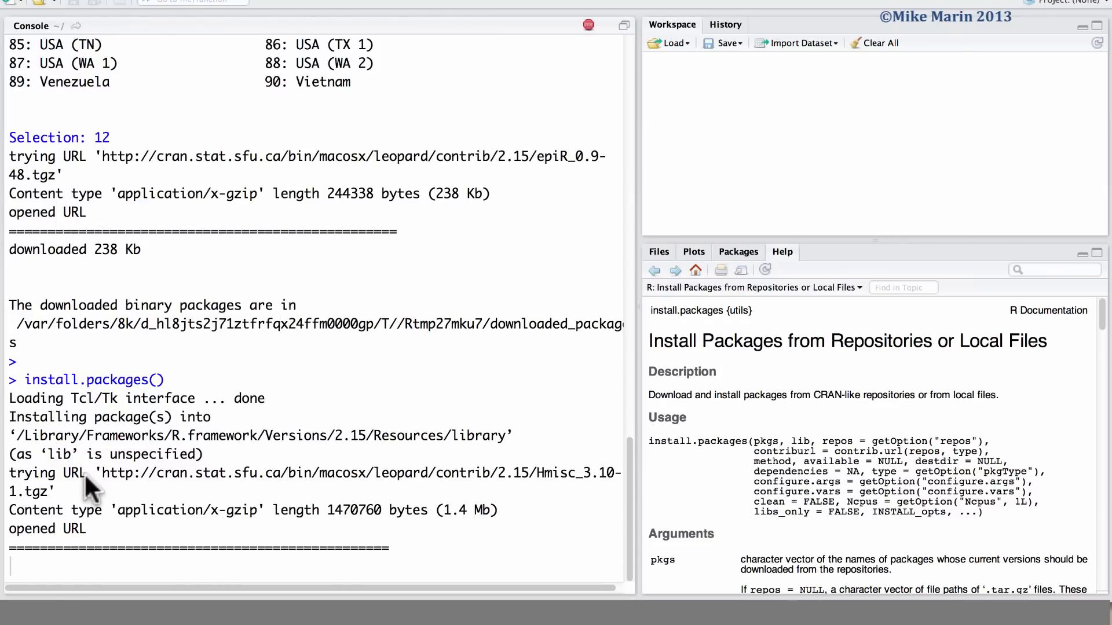
scroll(down, 3)
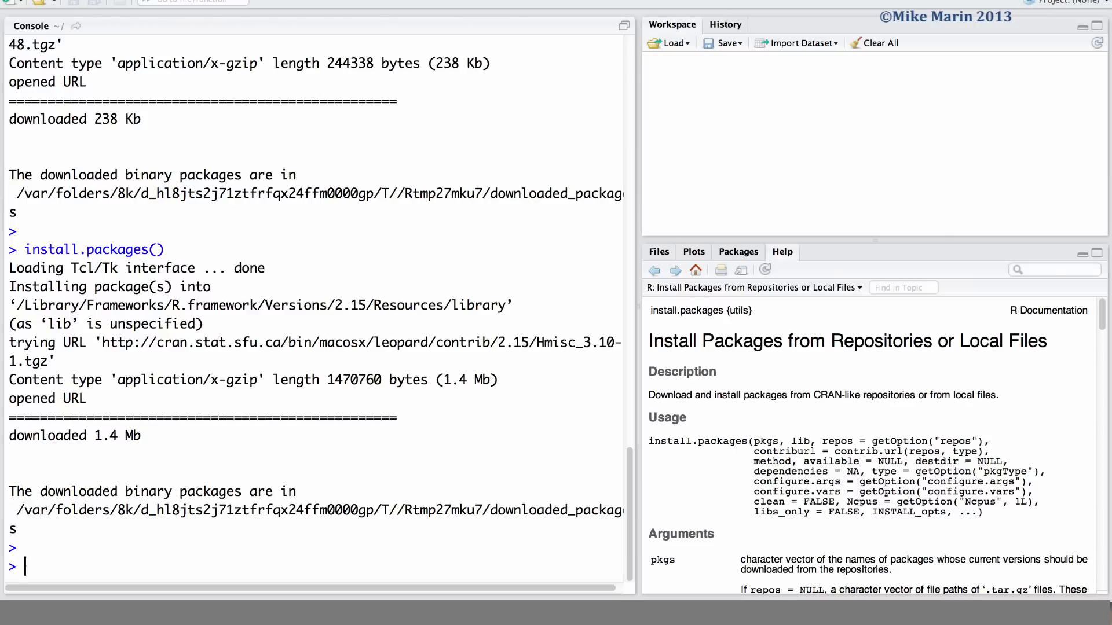
Step: Run library(epiR) in the Console to load the package
text(l)
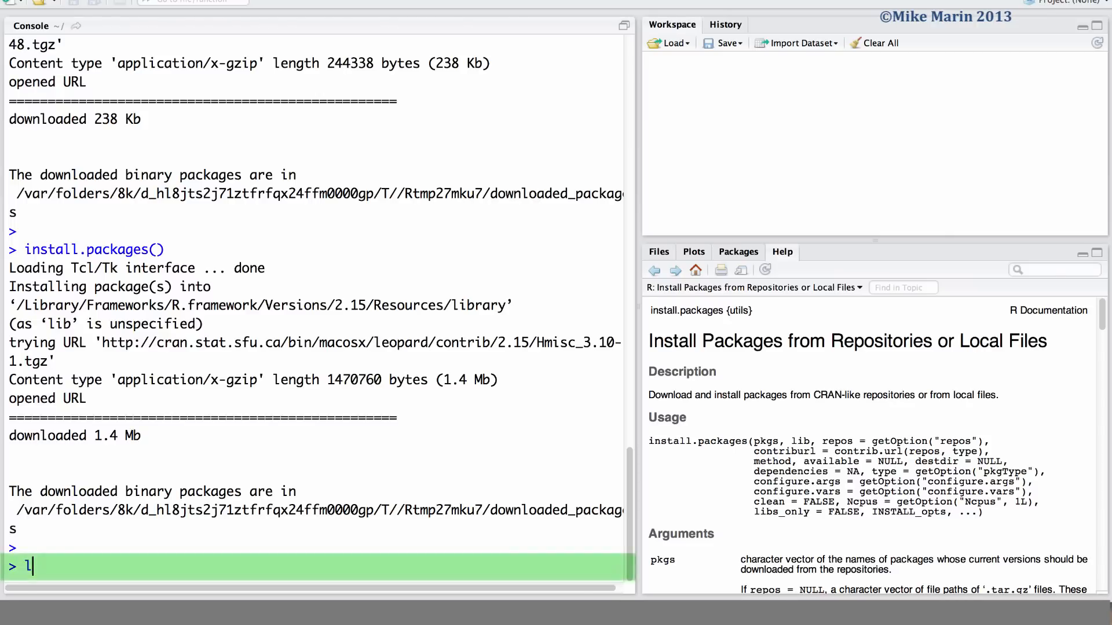
text(ibrary())
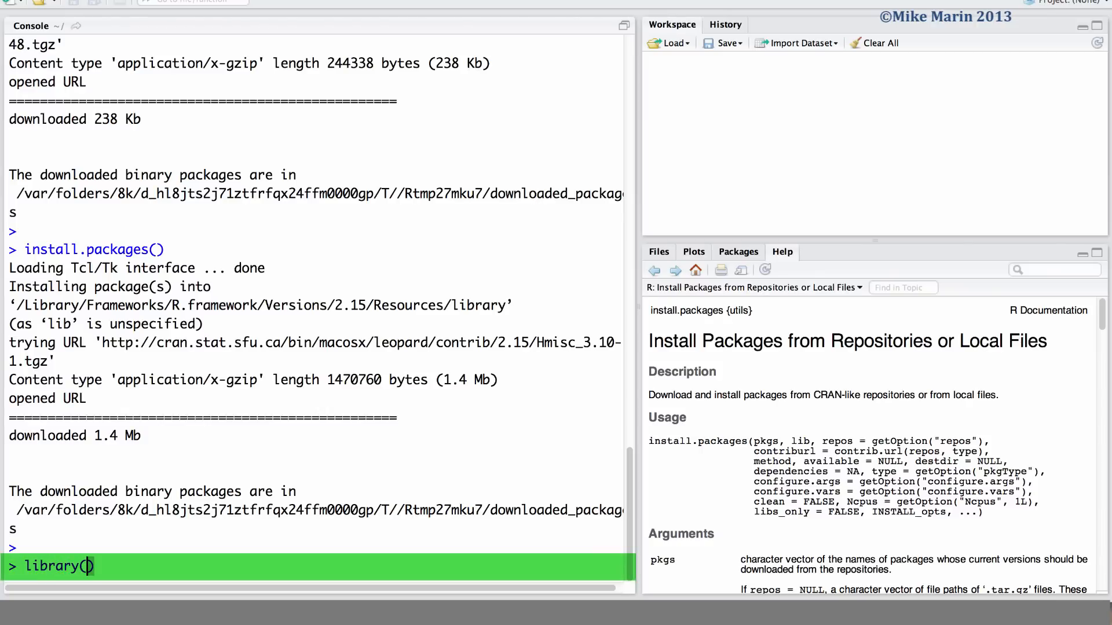
text(epiR)
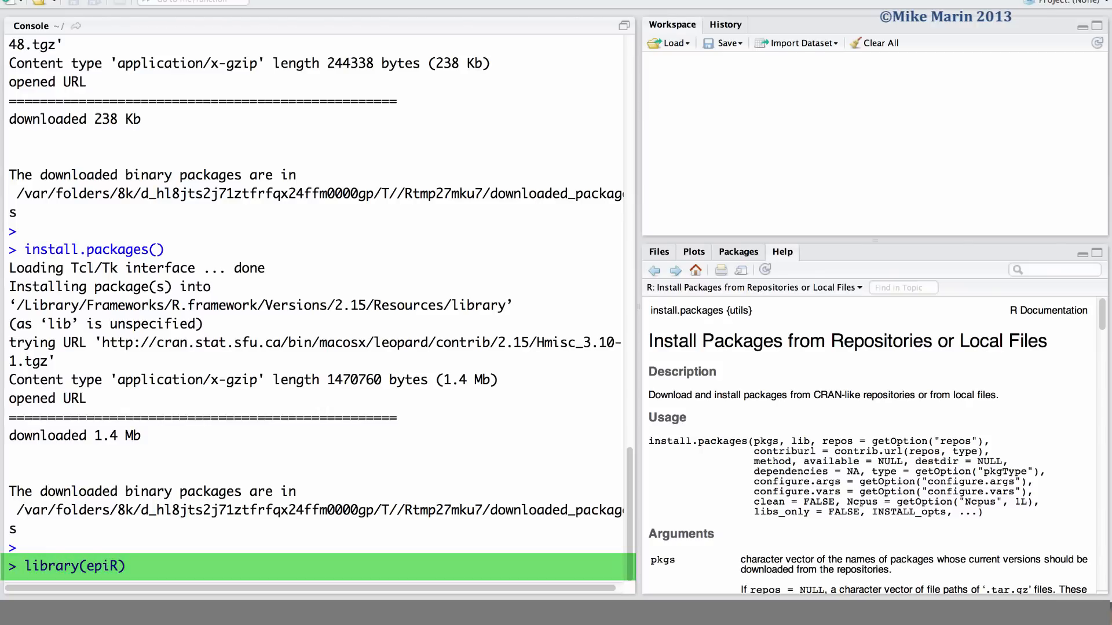
key(Return)
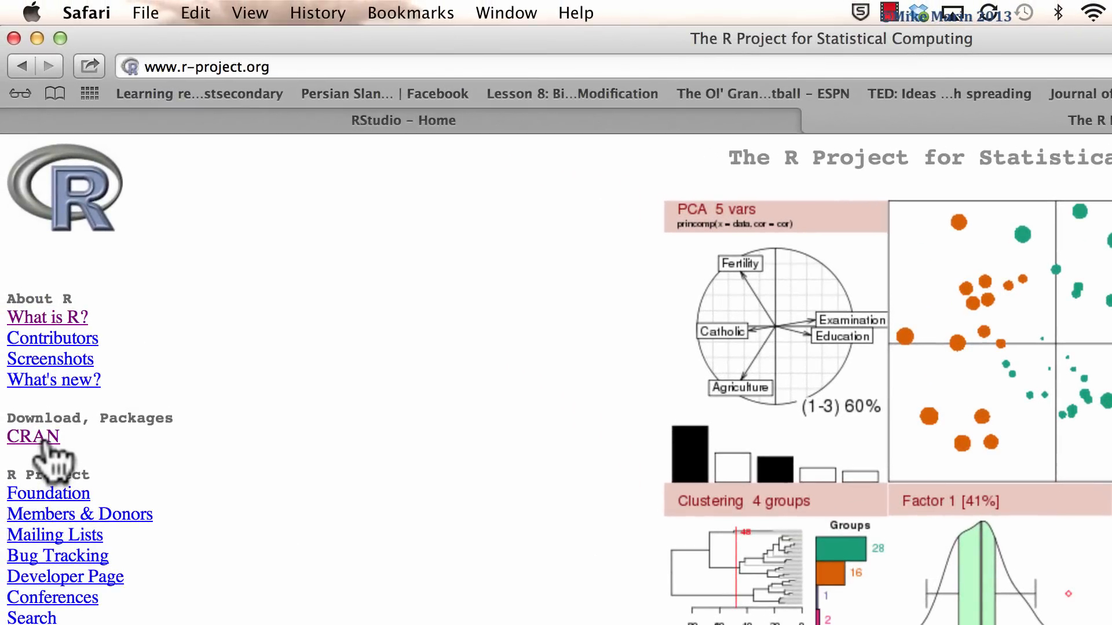
Step: From the CRAN mirrors list, go to the Simon Fraser University (Canada) mirror
click(32, 437)
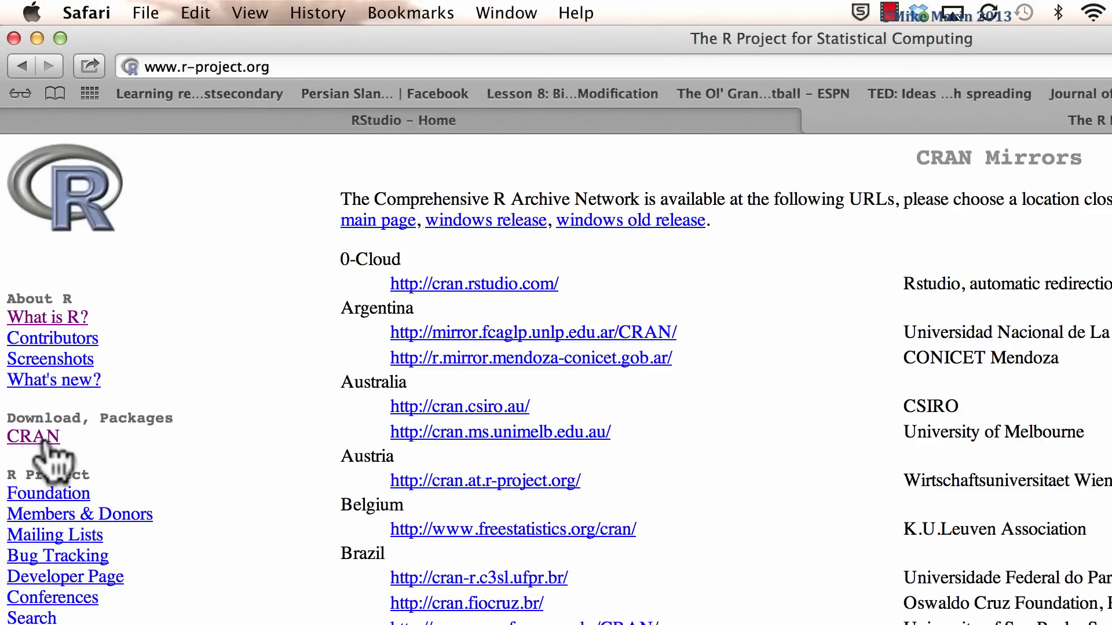
scroll(down, 3)
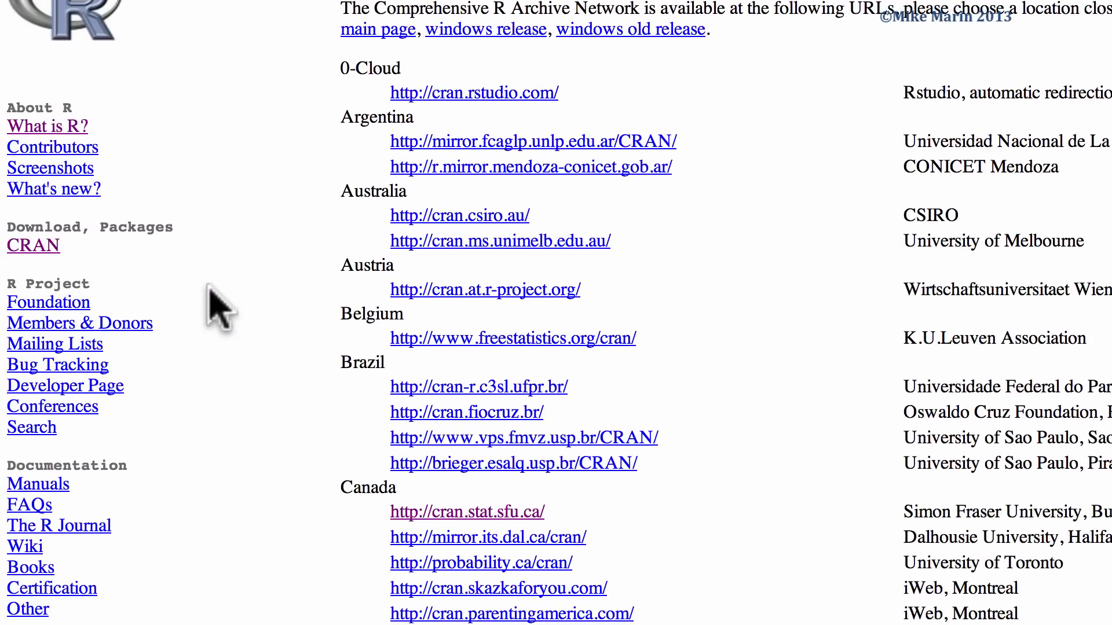
mouse_move(482, 532)
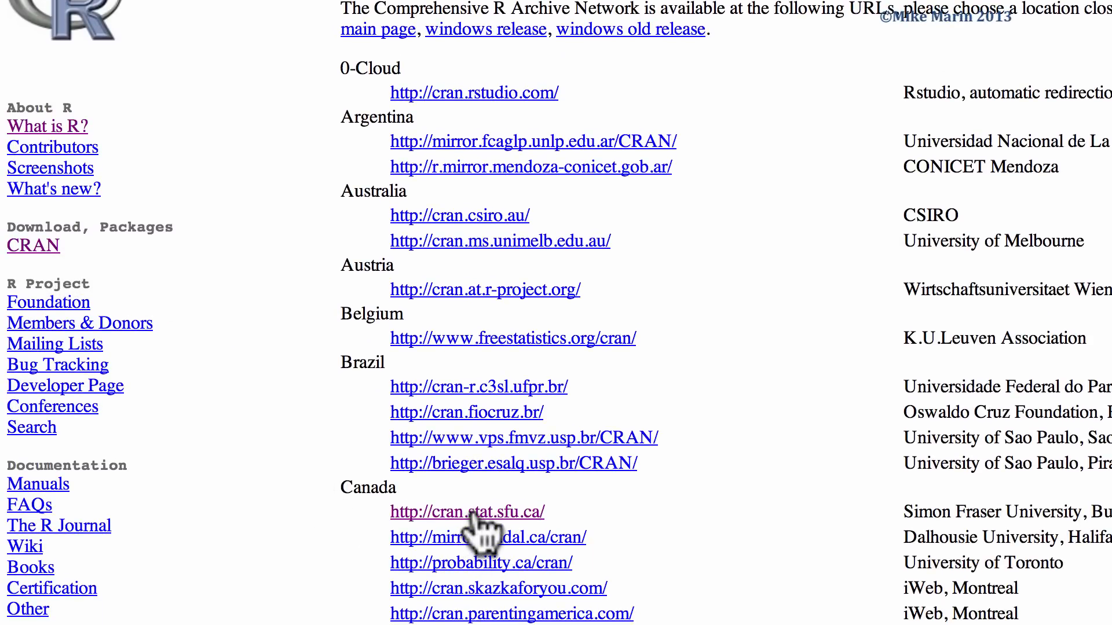
scroll(down, 3)
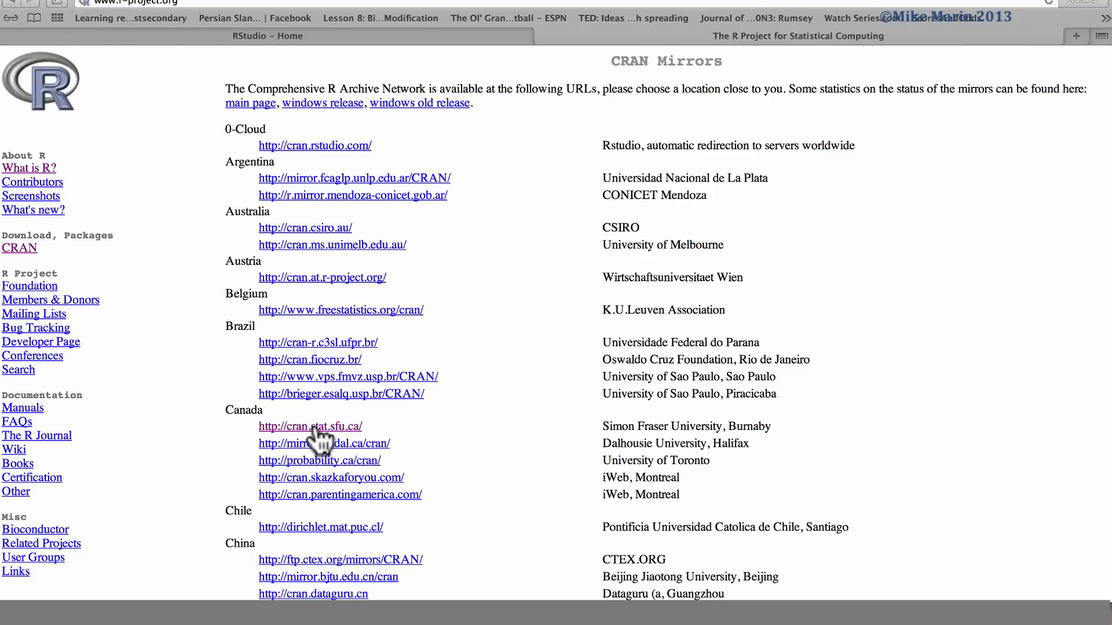
click(309, 426)
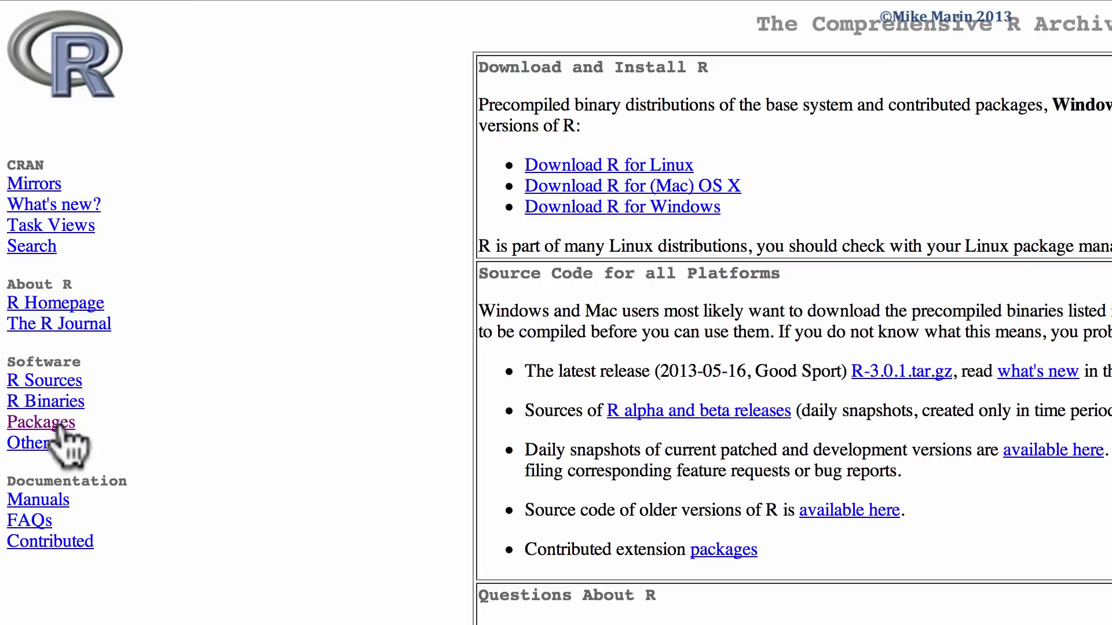
Step: Go to the Packages page and show the table of available packages sorted by name
click(39, 422)
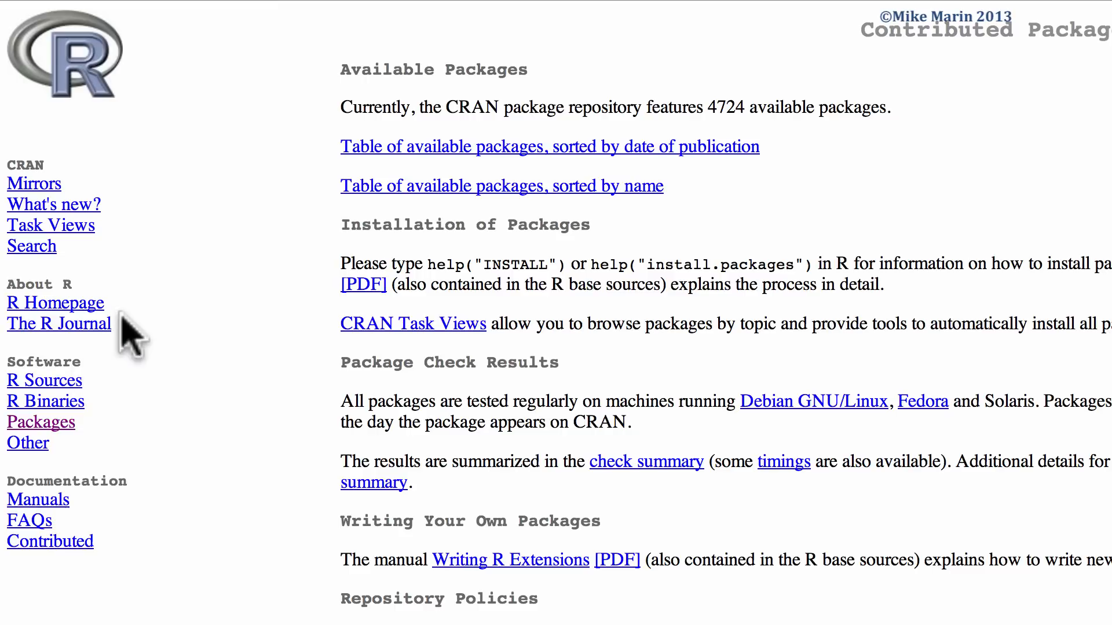
mouse_move(333, 213)
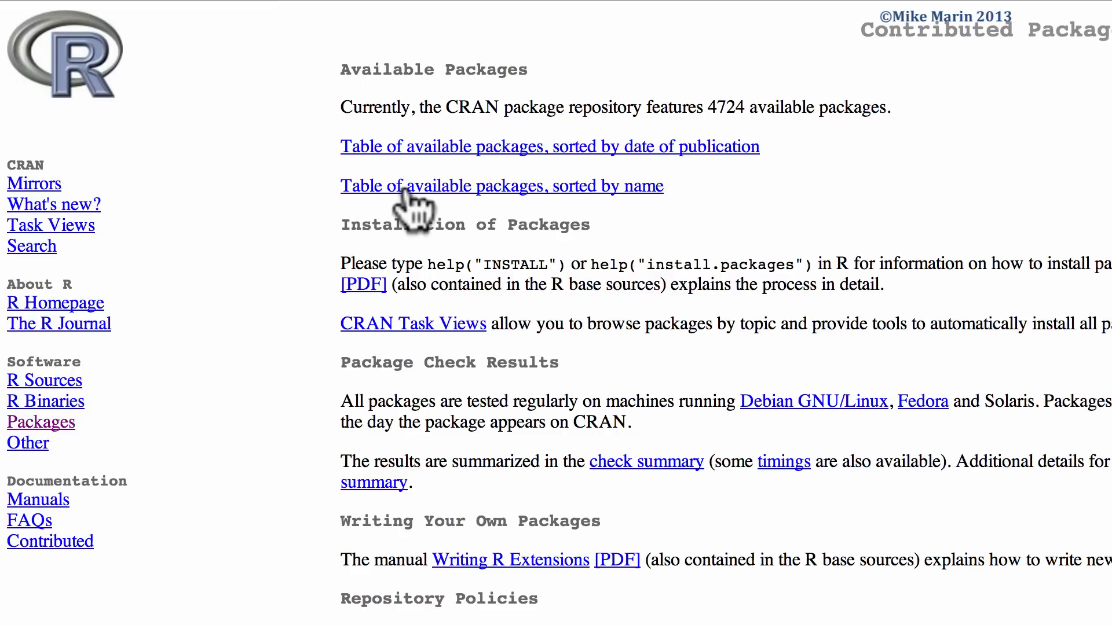
click(501, 185)
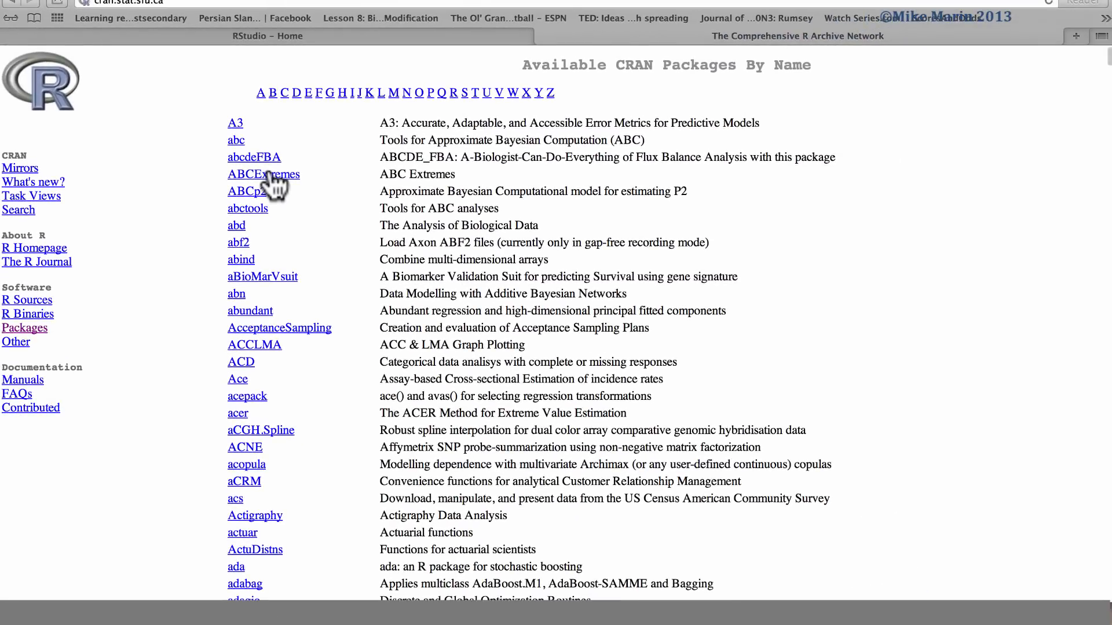
mouse_move(347, 165)
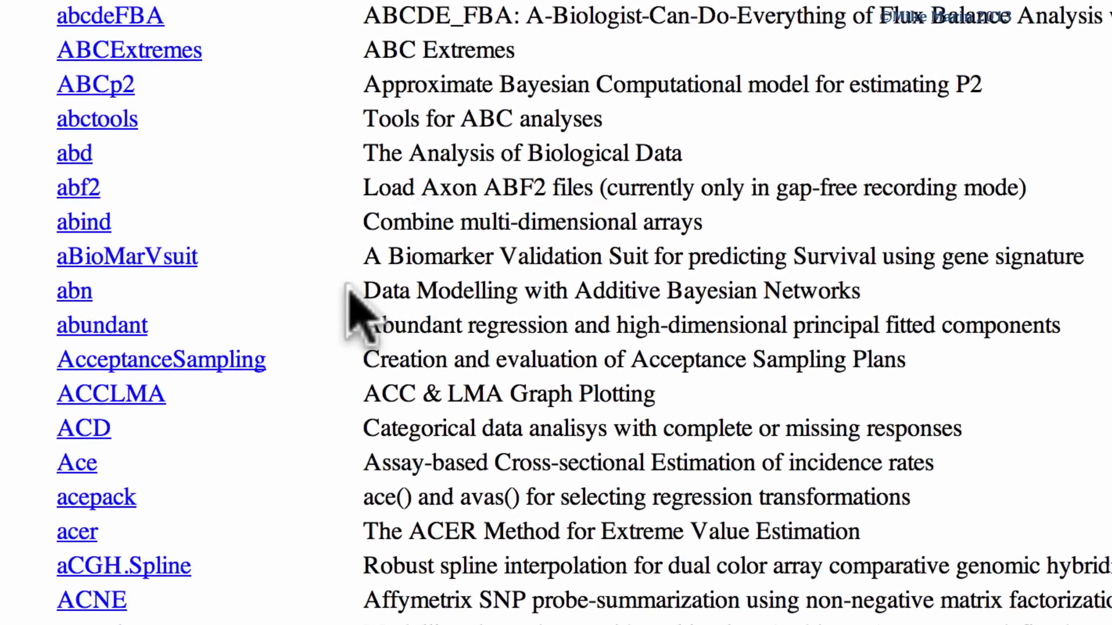
Step: Scroll the alphabetical CRAN package table down toward the 'pa' entries
scroll(down, 3)
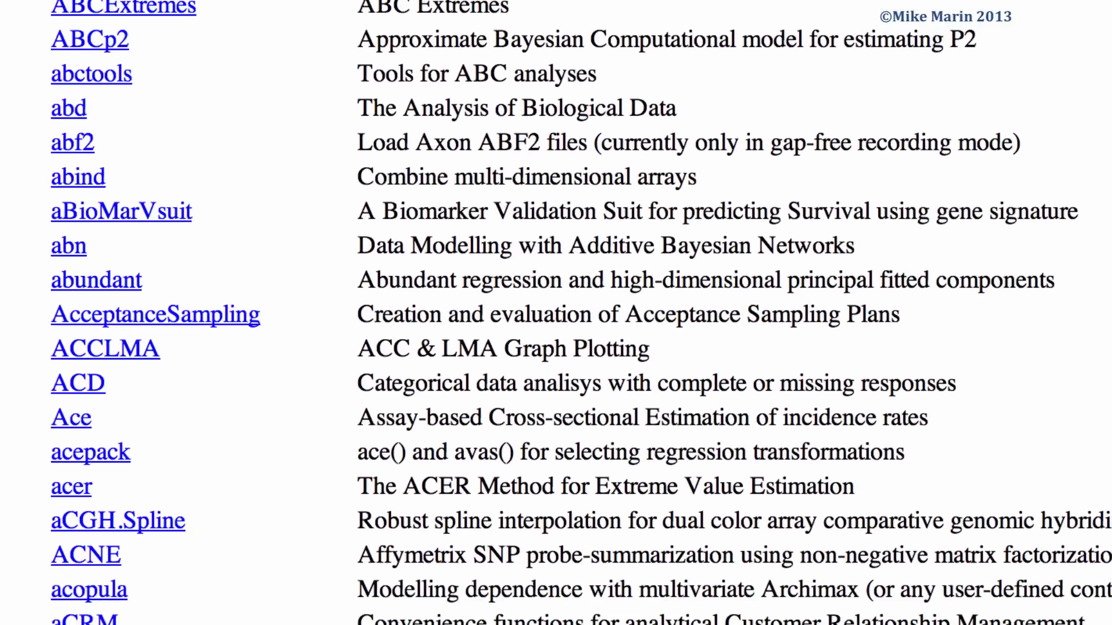
scroll(down, 3)
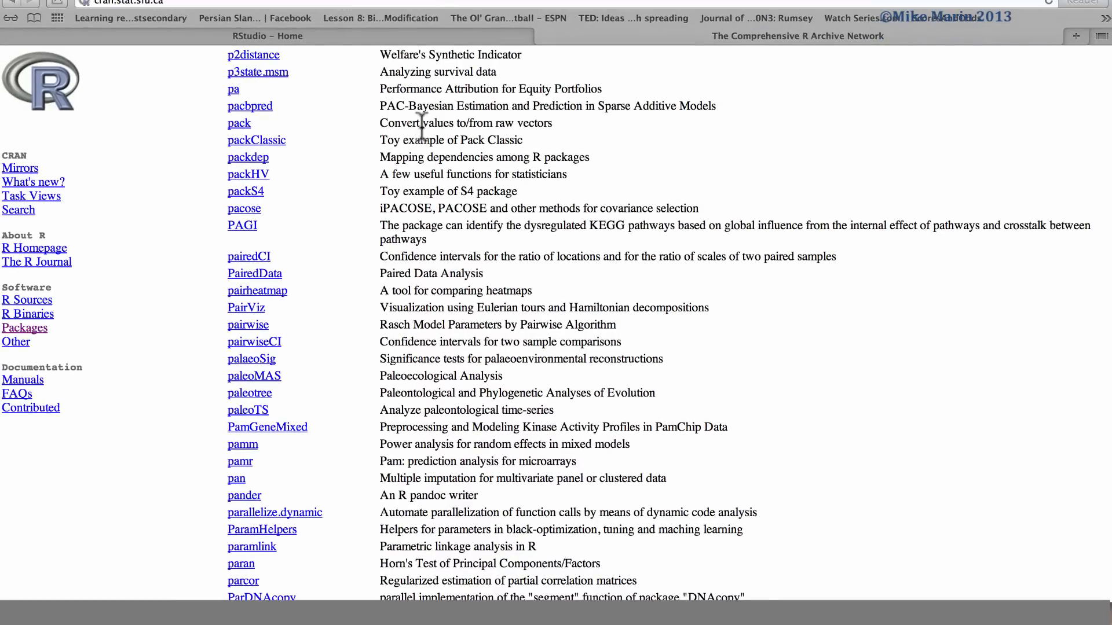
mouse_move(374, 457)
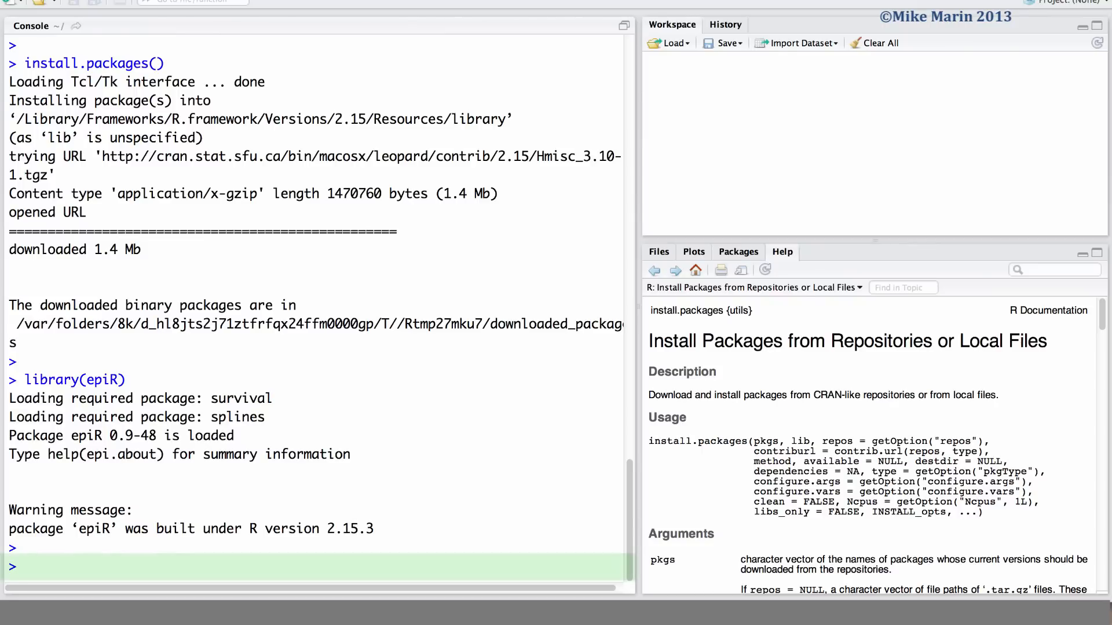
Step: Run help(package = epiR) and go to the epi.2by2 help page from the listing
text(help())
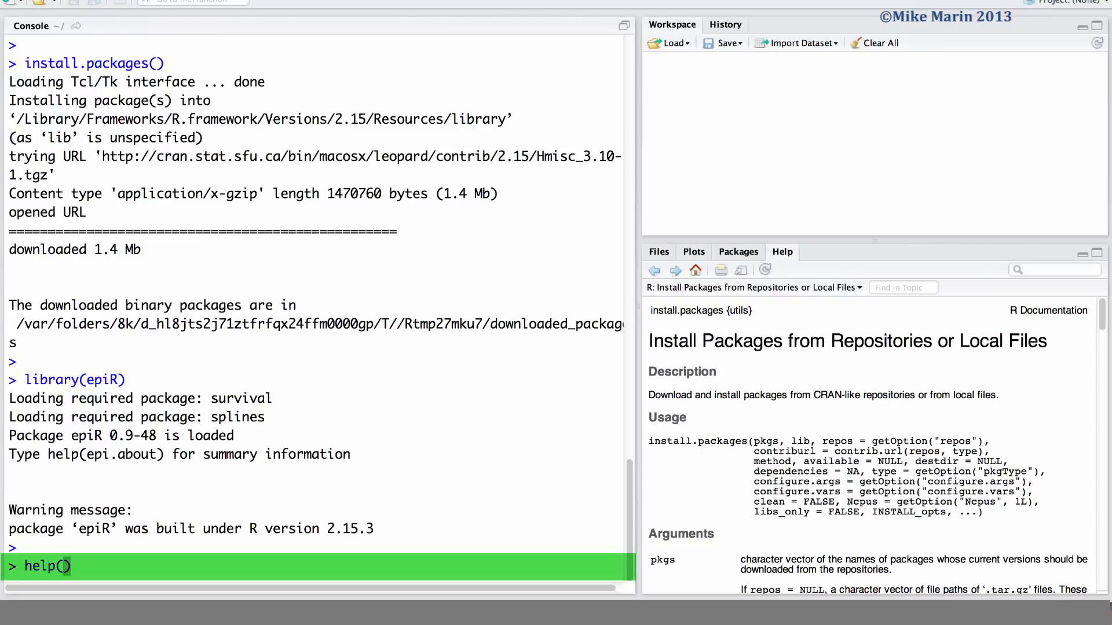
text(packag)
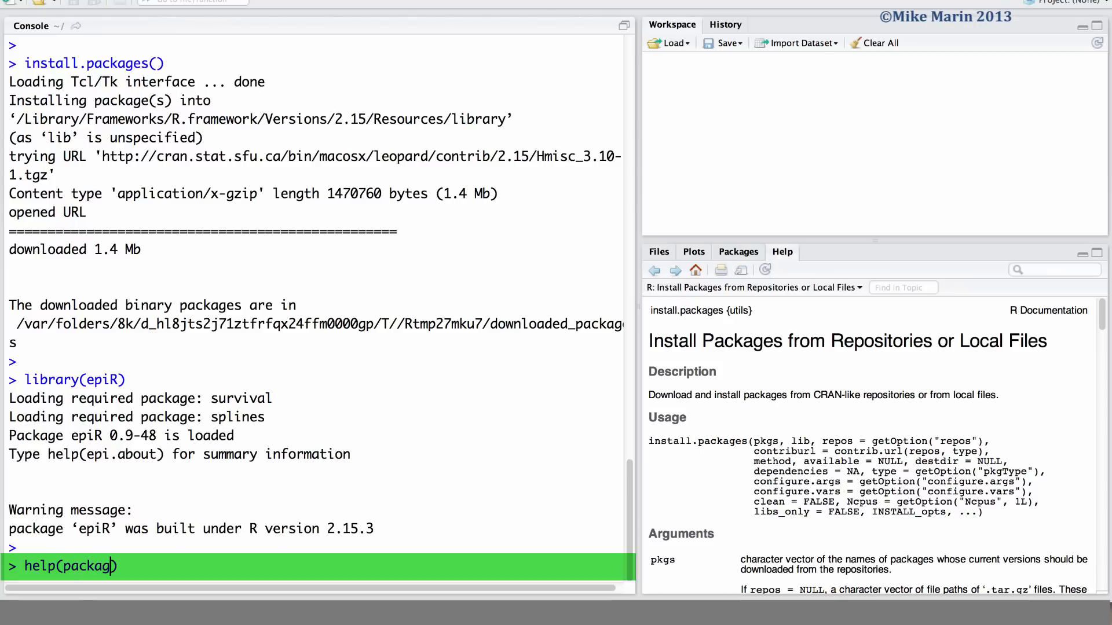
text(e = ep)
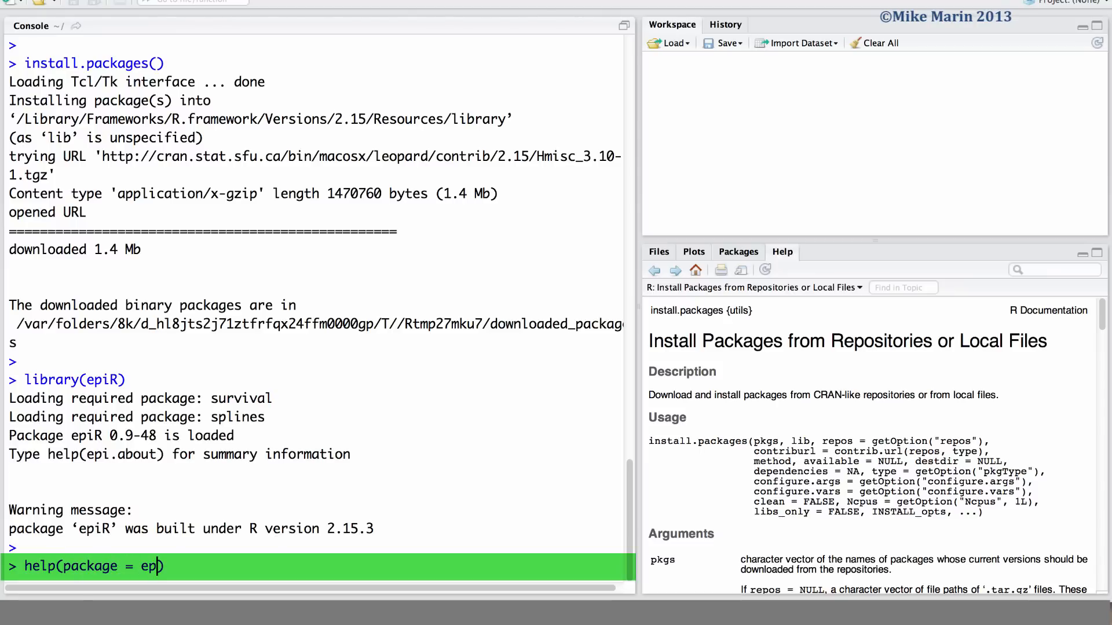
text(R))
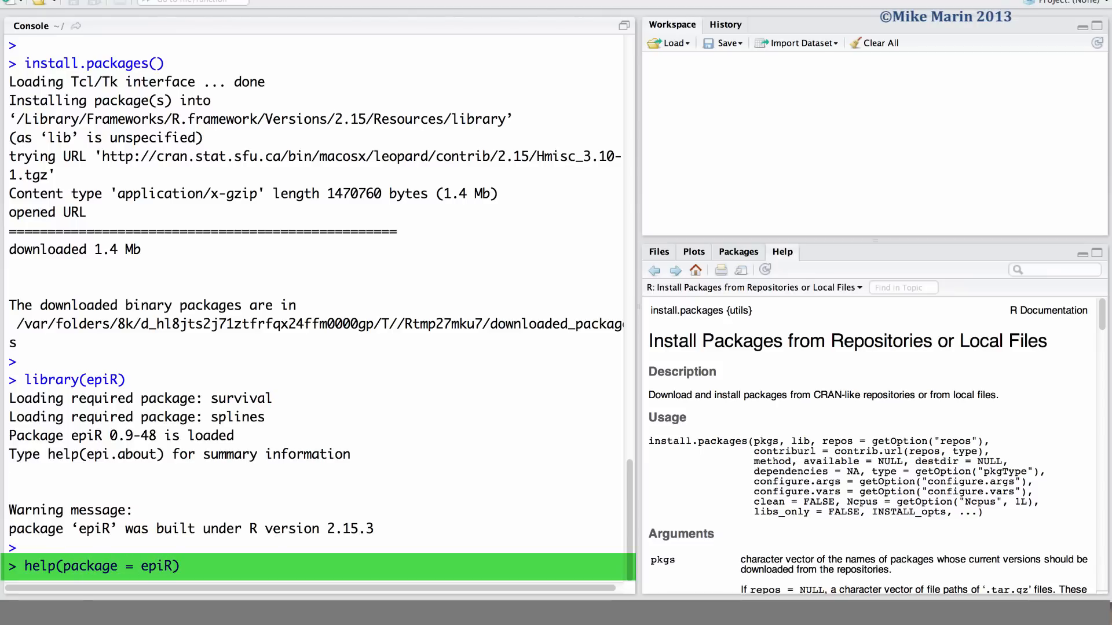
key(Return)
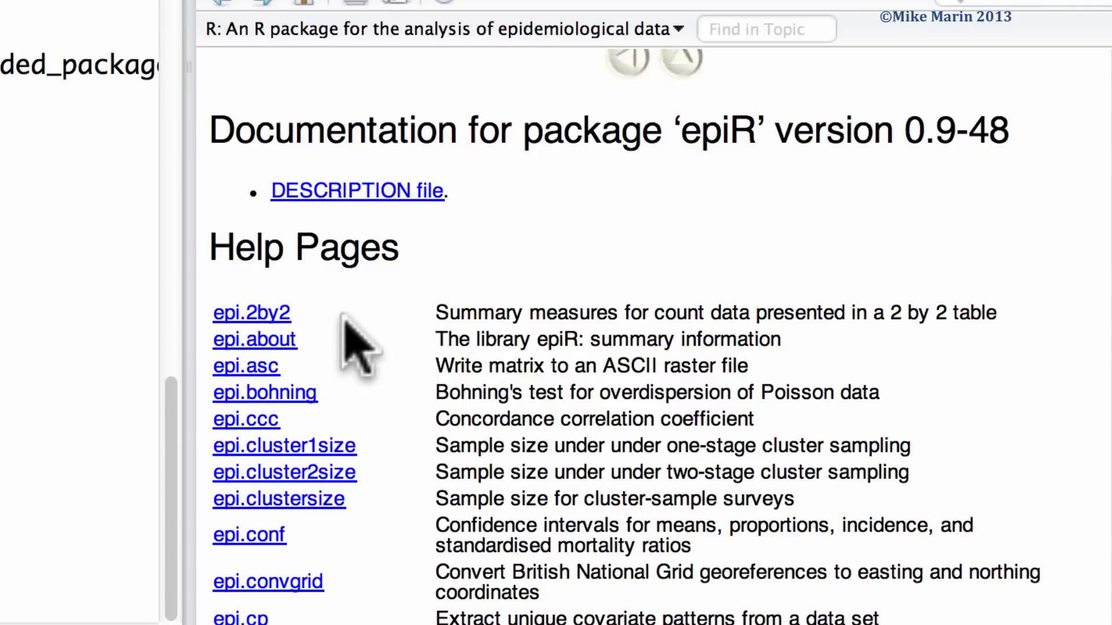
mouse_move(270, 333)
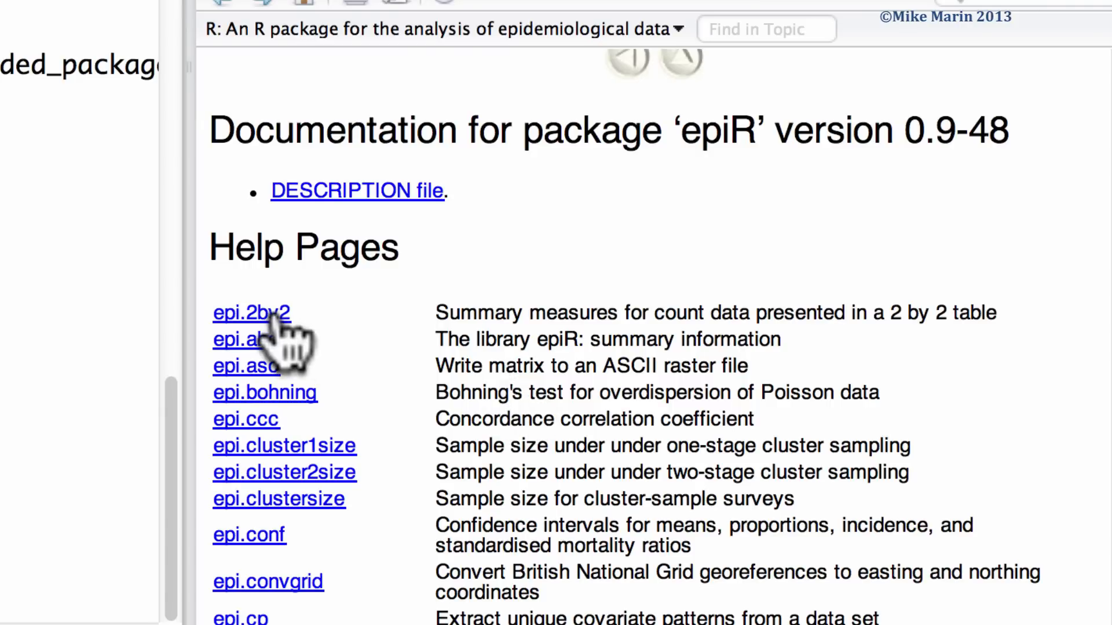
click(250, 313)
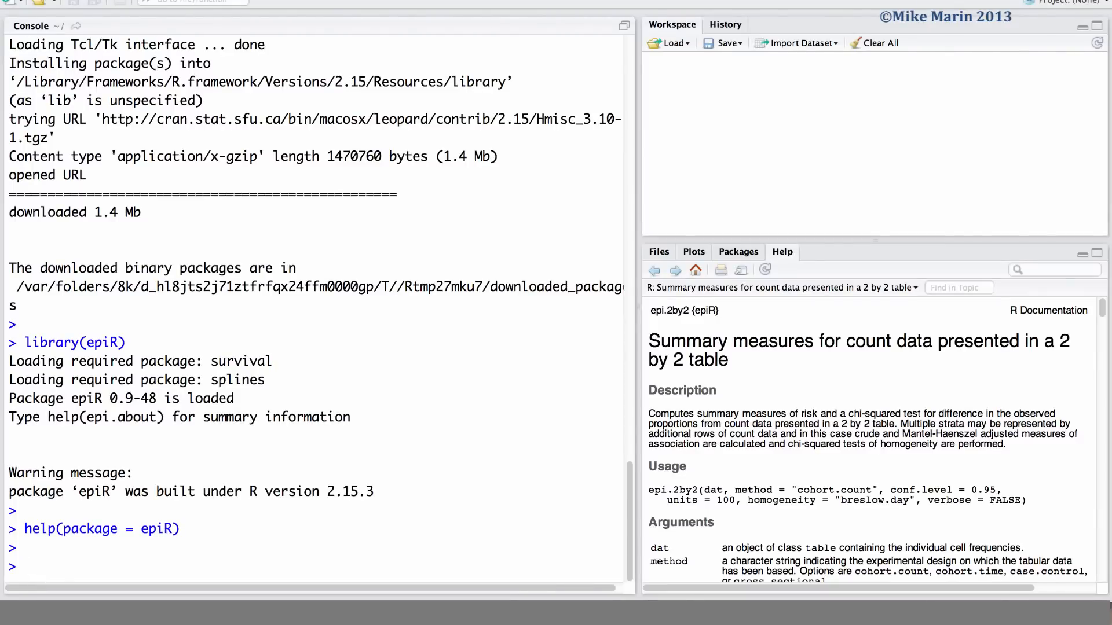
Step: Run remove.packages("epiR") in the Console to uninstall epiR
text(remove.packag)
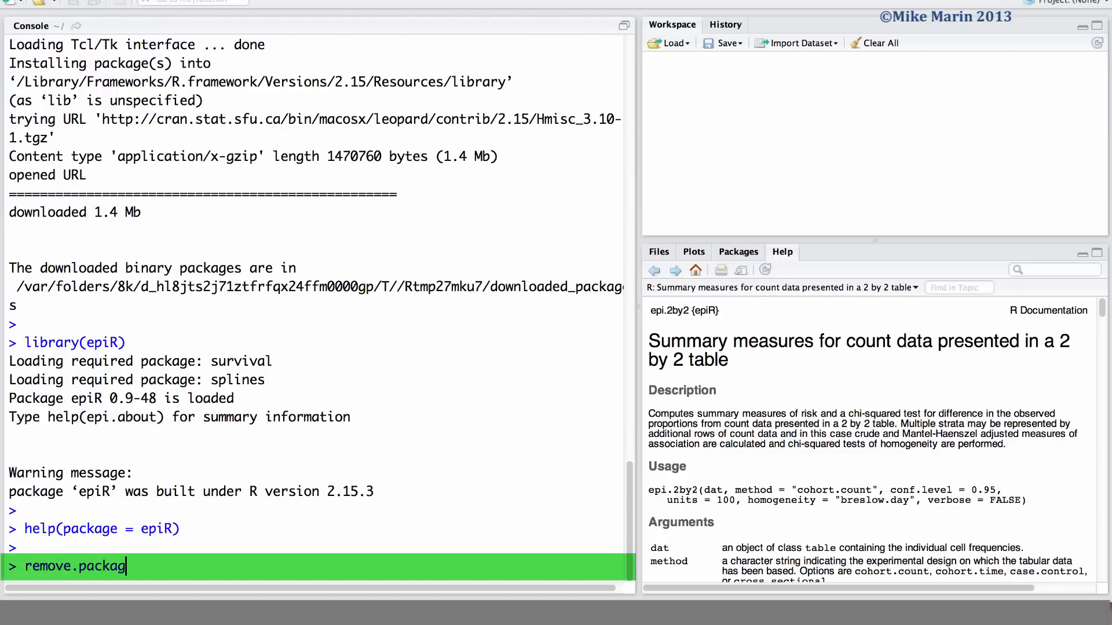
text(es("ep"))
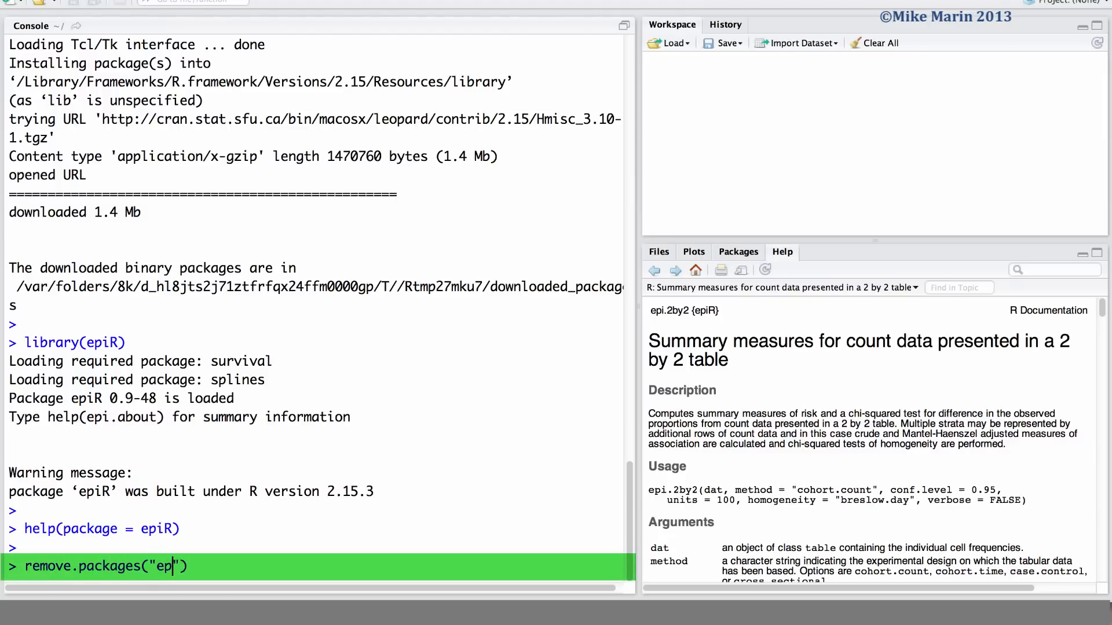
text(iR)
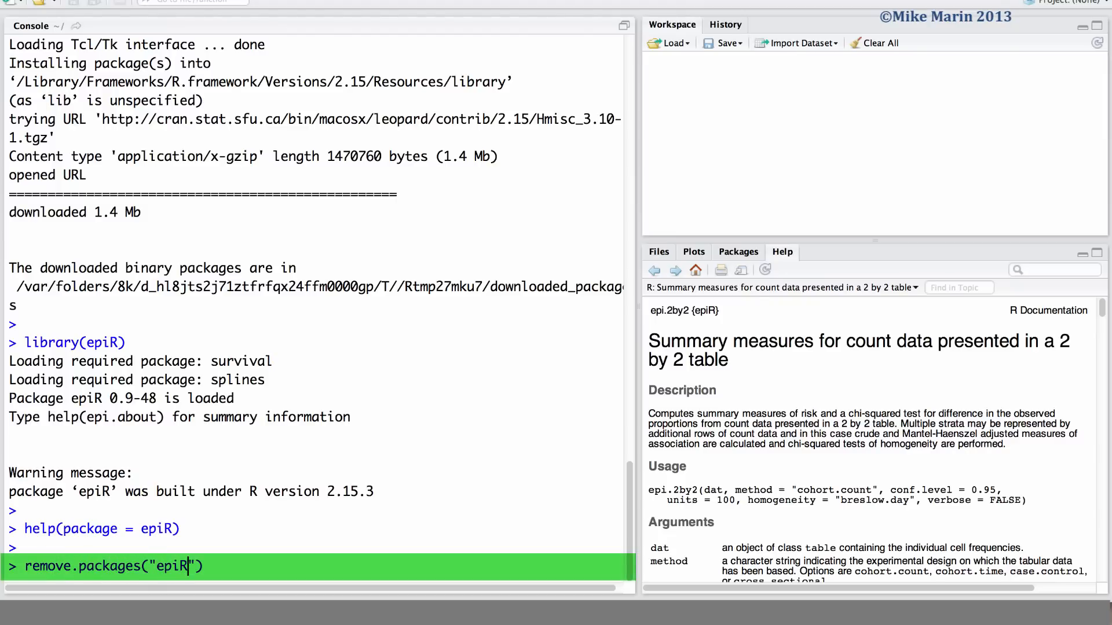
key(Return)
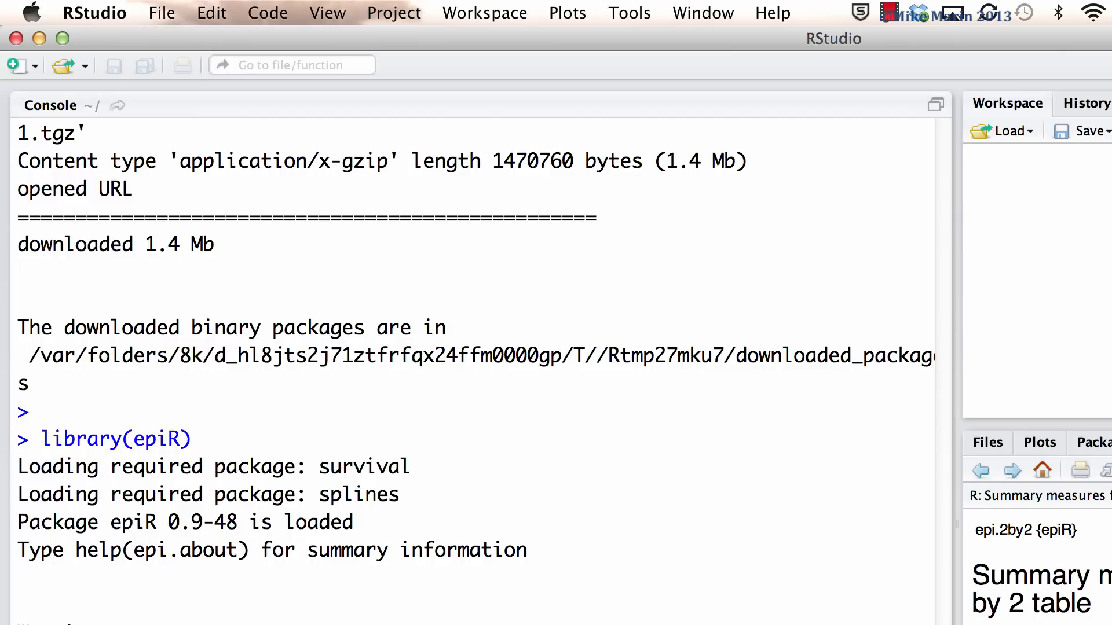
mouse_move(630, 46)
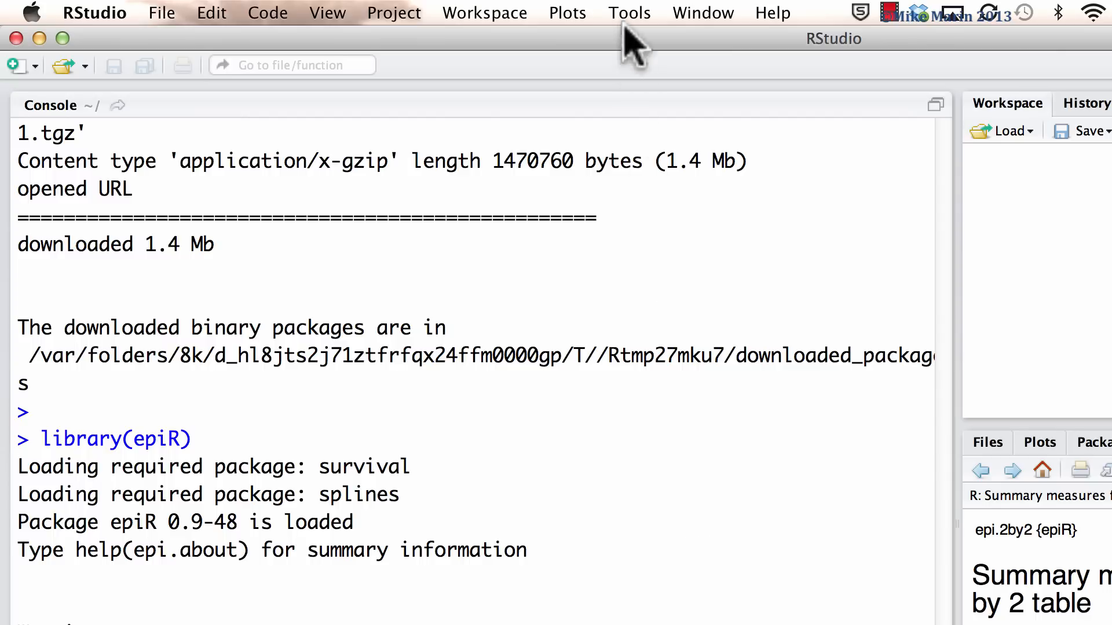
Step: Choose Tools > Install Packages... to bring up the Install Packages dialog
click(628, 13)
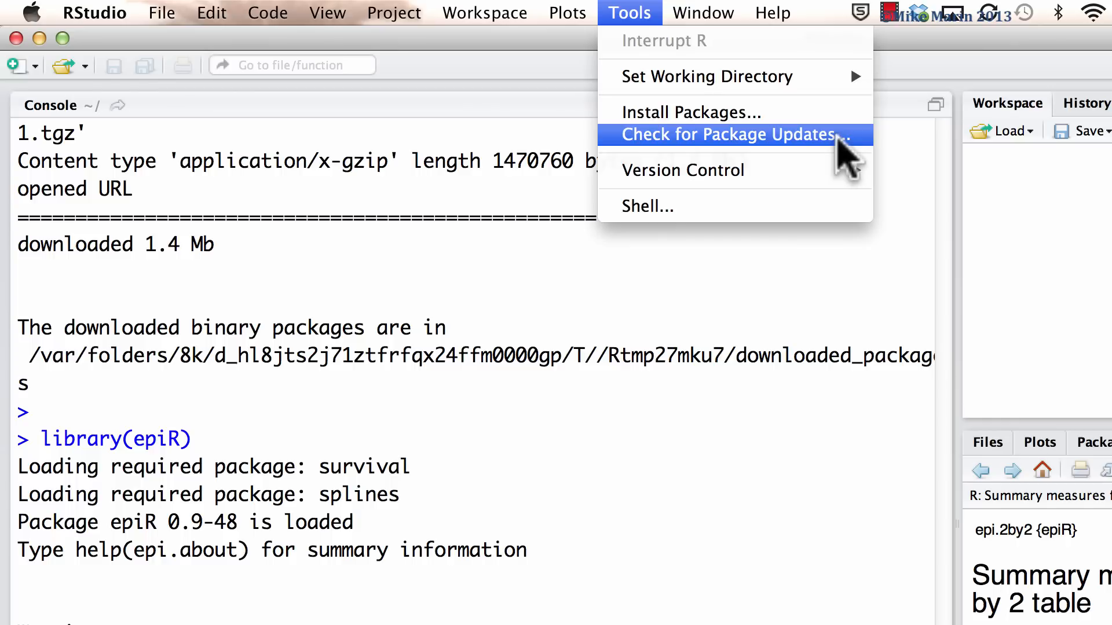
mouse_move(823, 124)
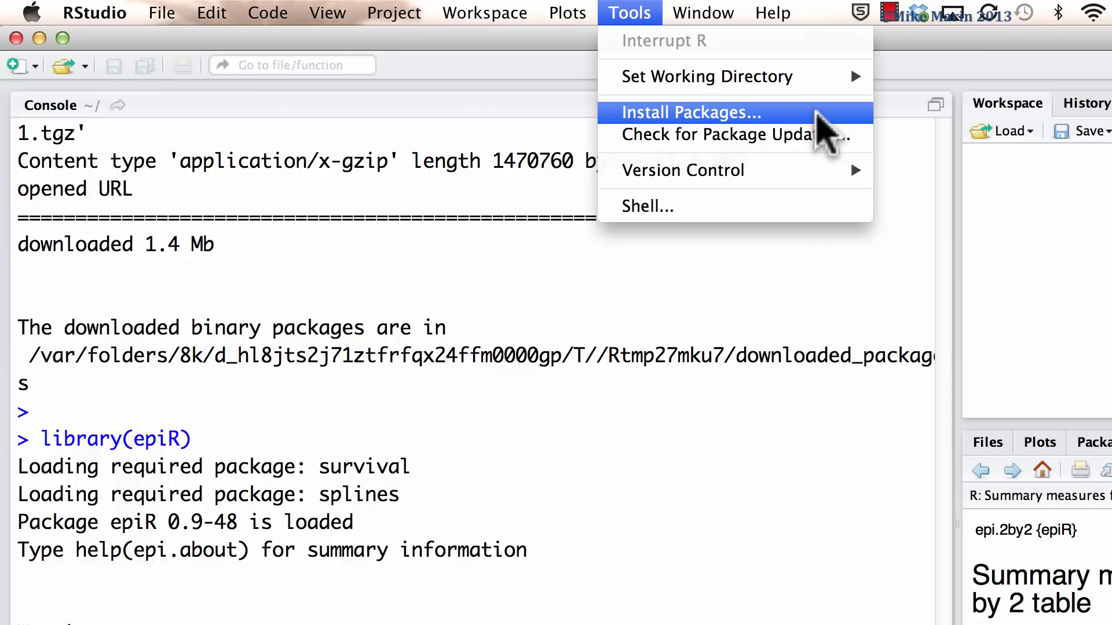
click(688, 112)
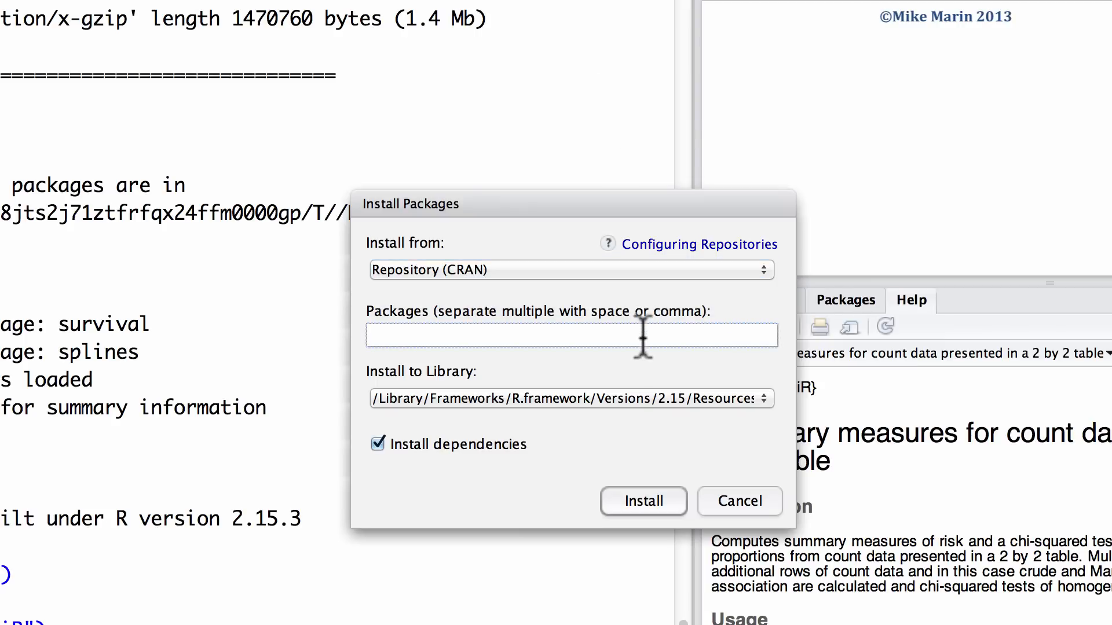
Step: Install epiR from CRAN into the default R framework library via the dialog
text(e)
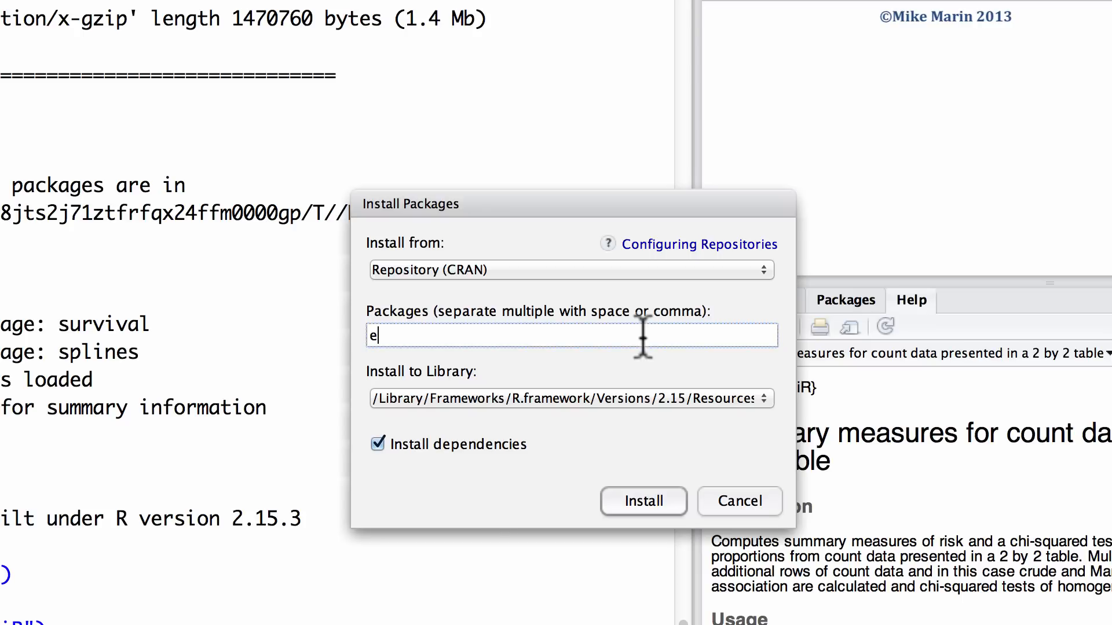
text(piR)
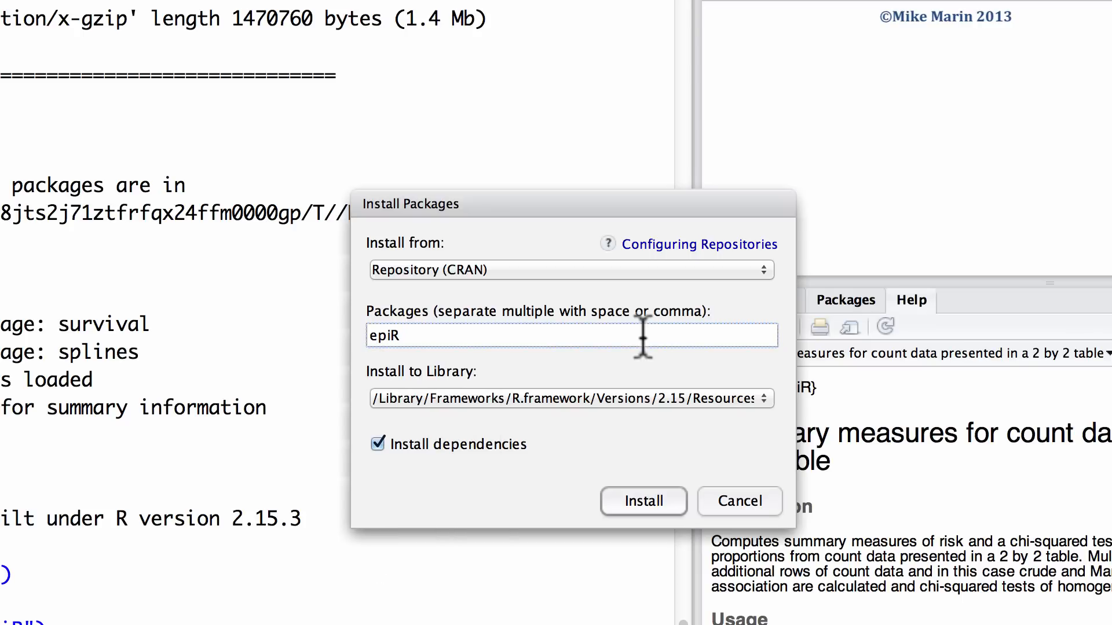
click(570, 398)
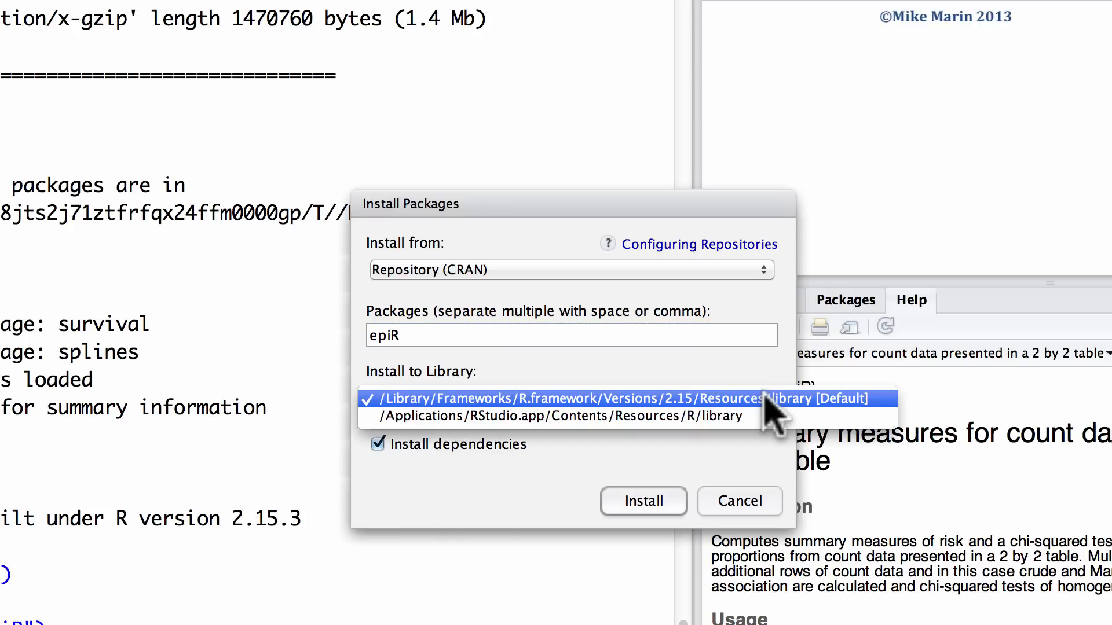
click(571, 397)
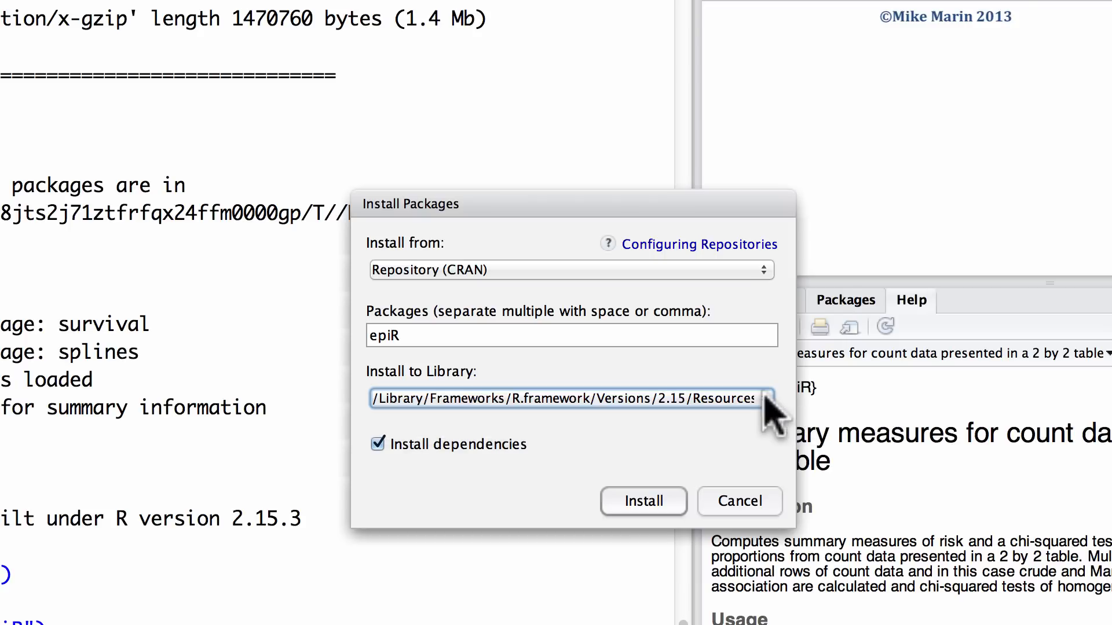
mouse_move(766, 454)
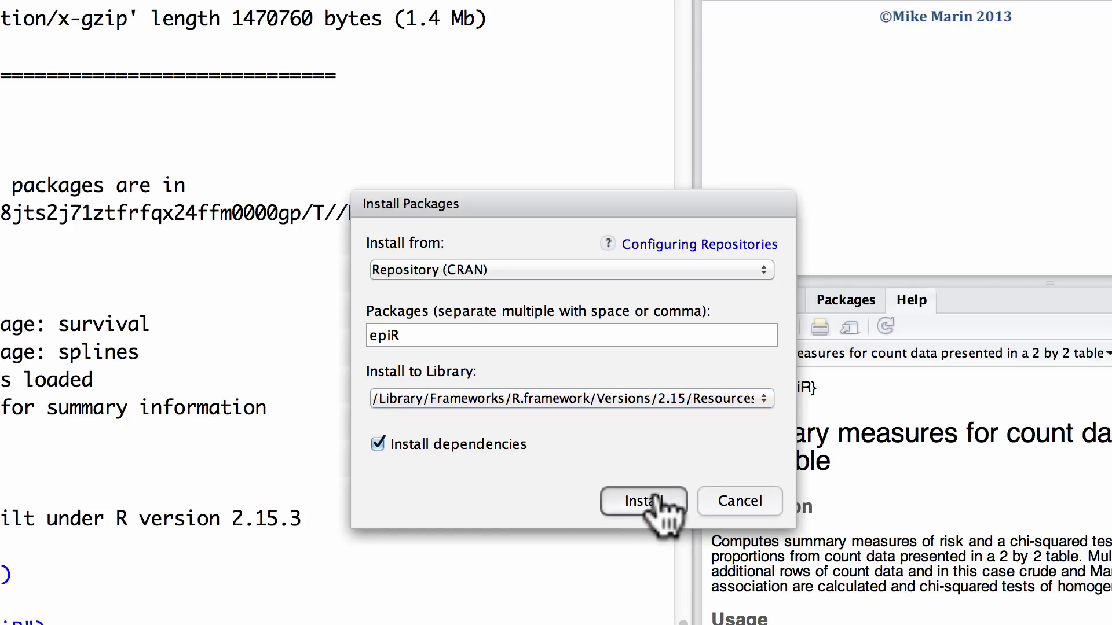
click(642, 501)
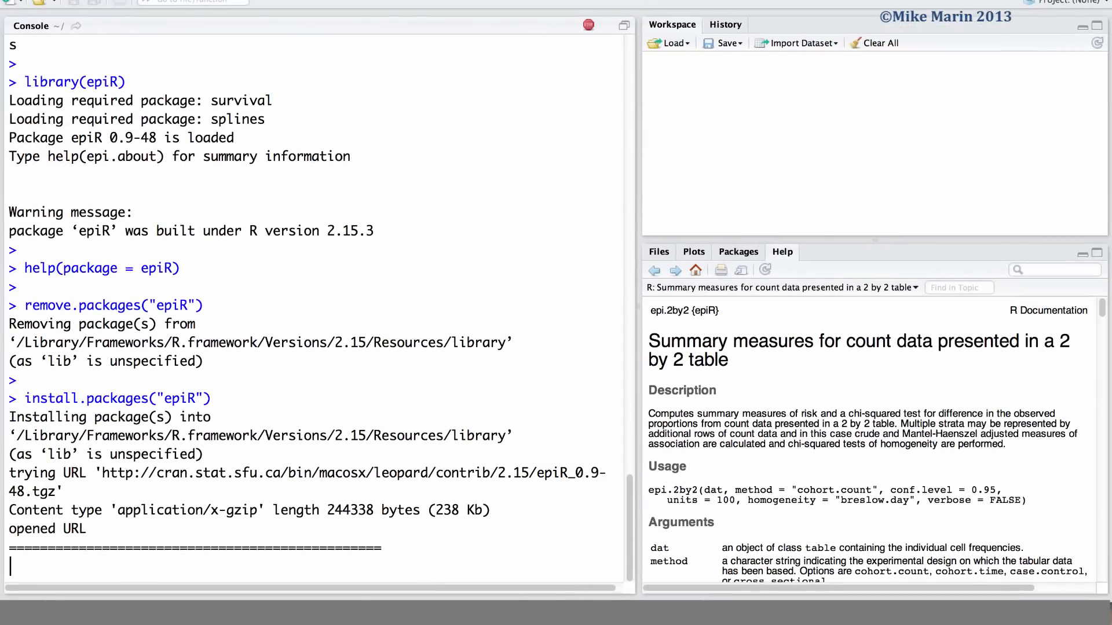